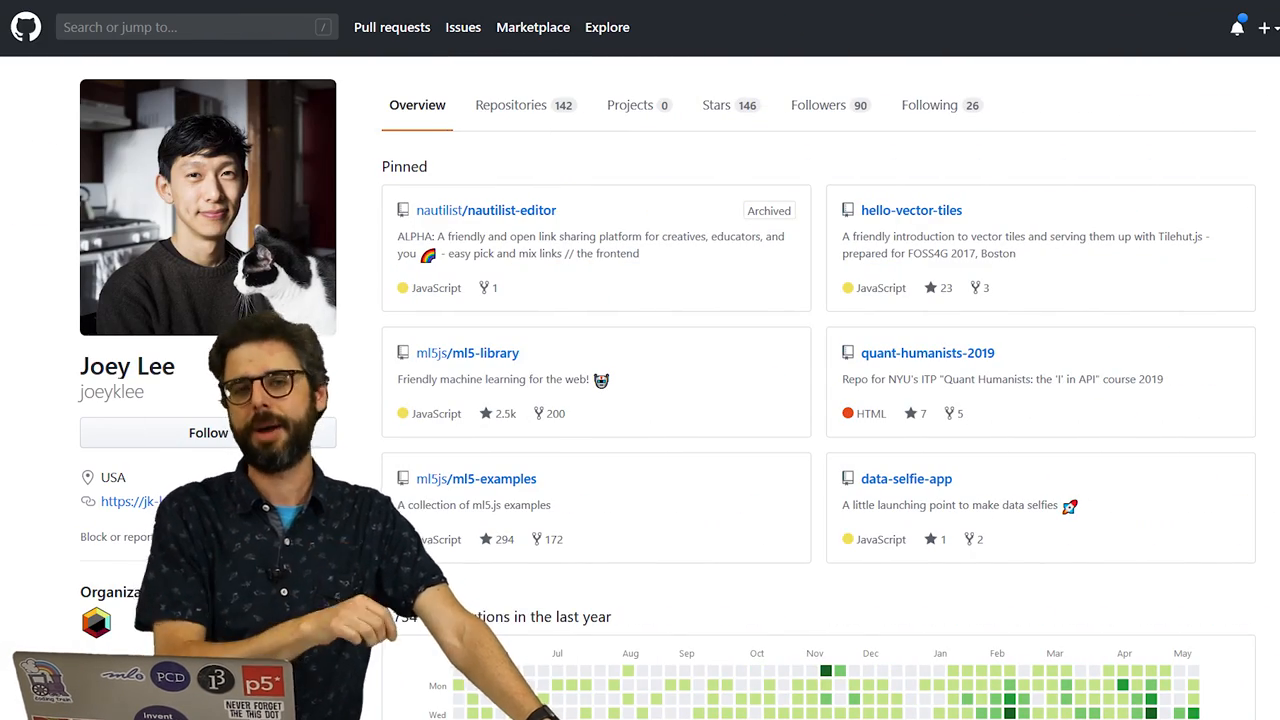
Step: Scroll the GitHub profile down to the pinned data-selfie-app repository
scroll("down", 3)
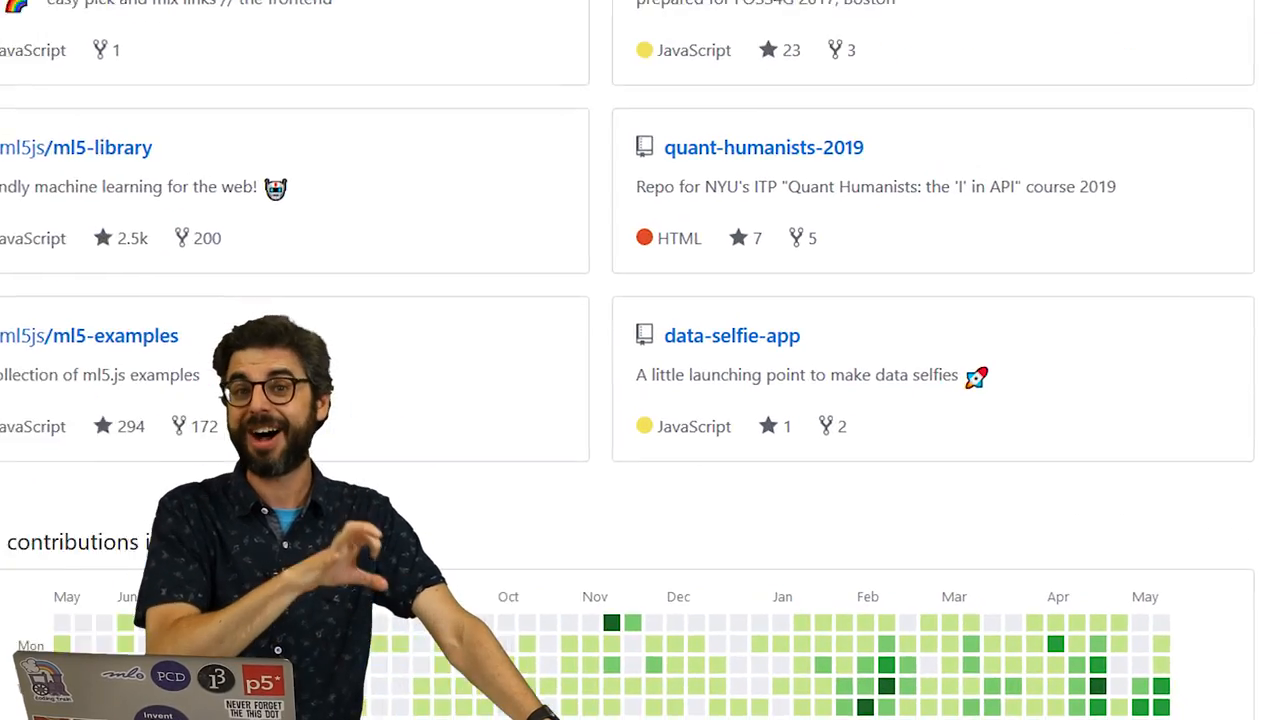
scroll("down", 3)
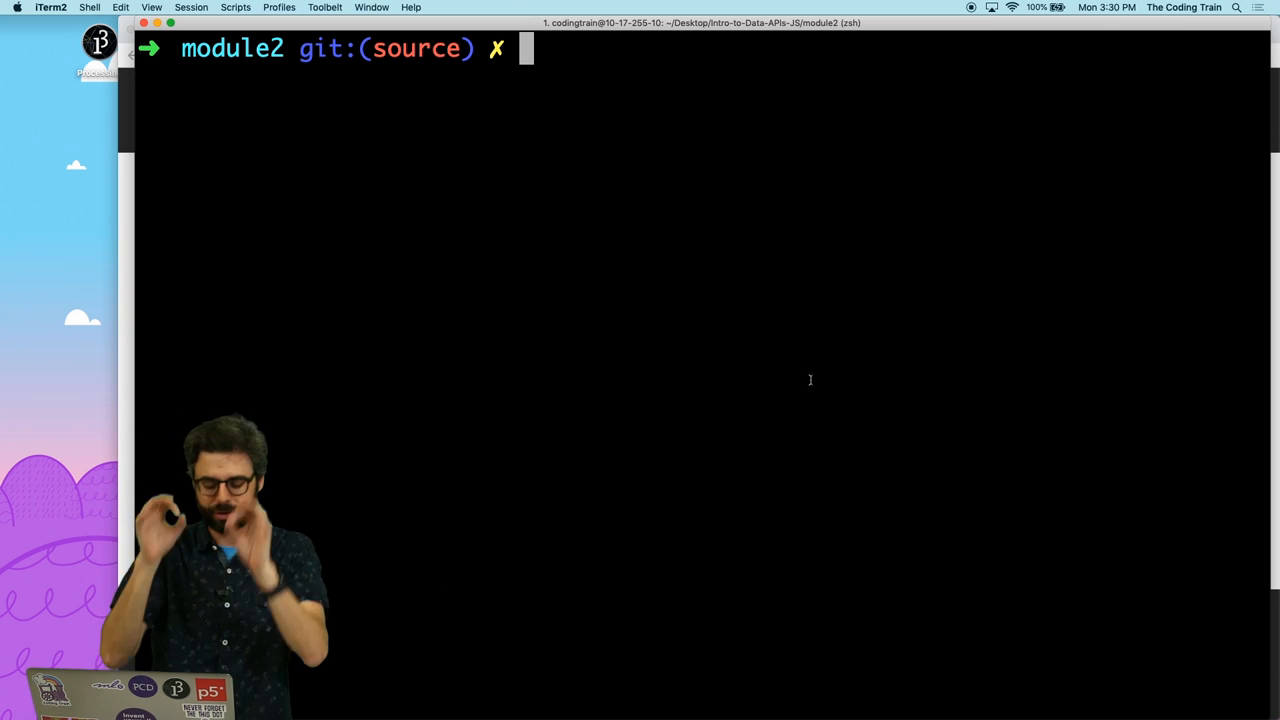
Step: Start a Node REPL, define const x = 5, and begin evaluating x + 2
type("node")
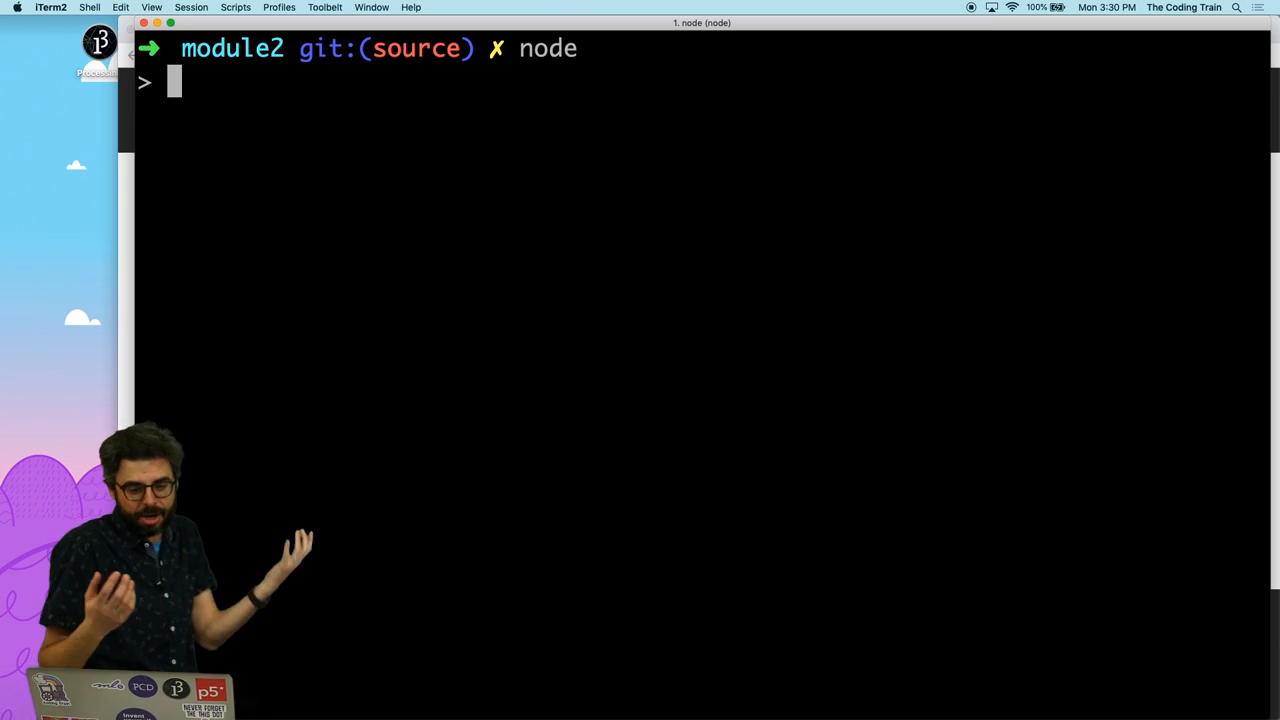
type("c")
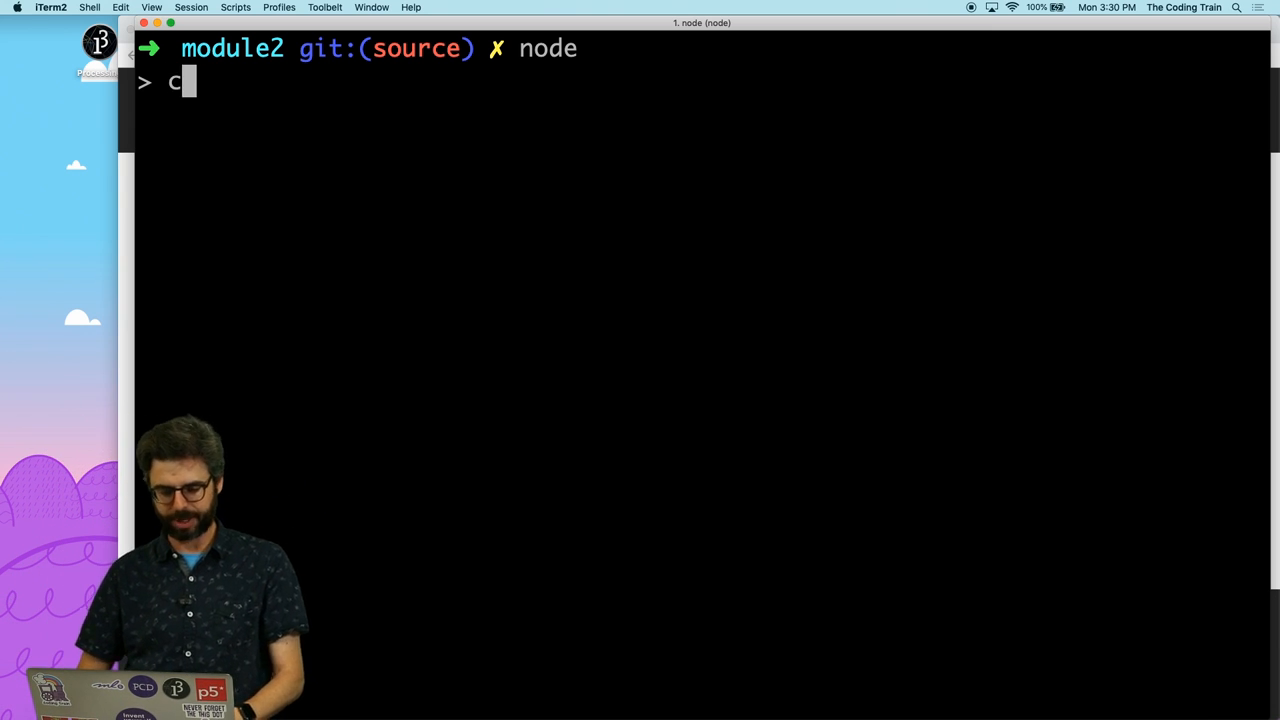
type("onst x = 5;")
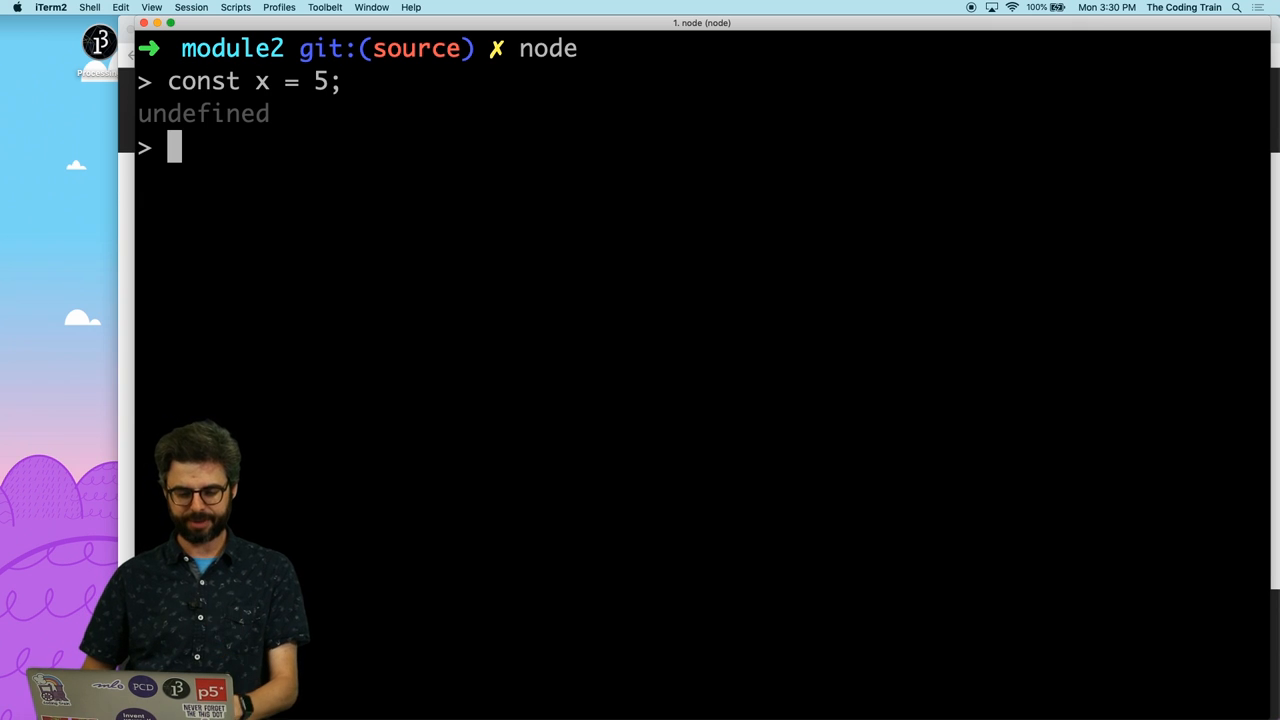
type("x +")
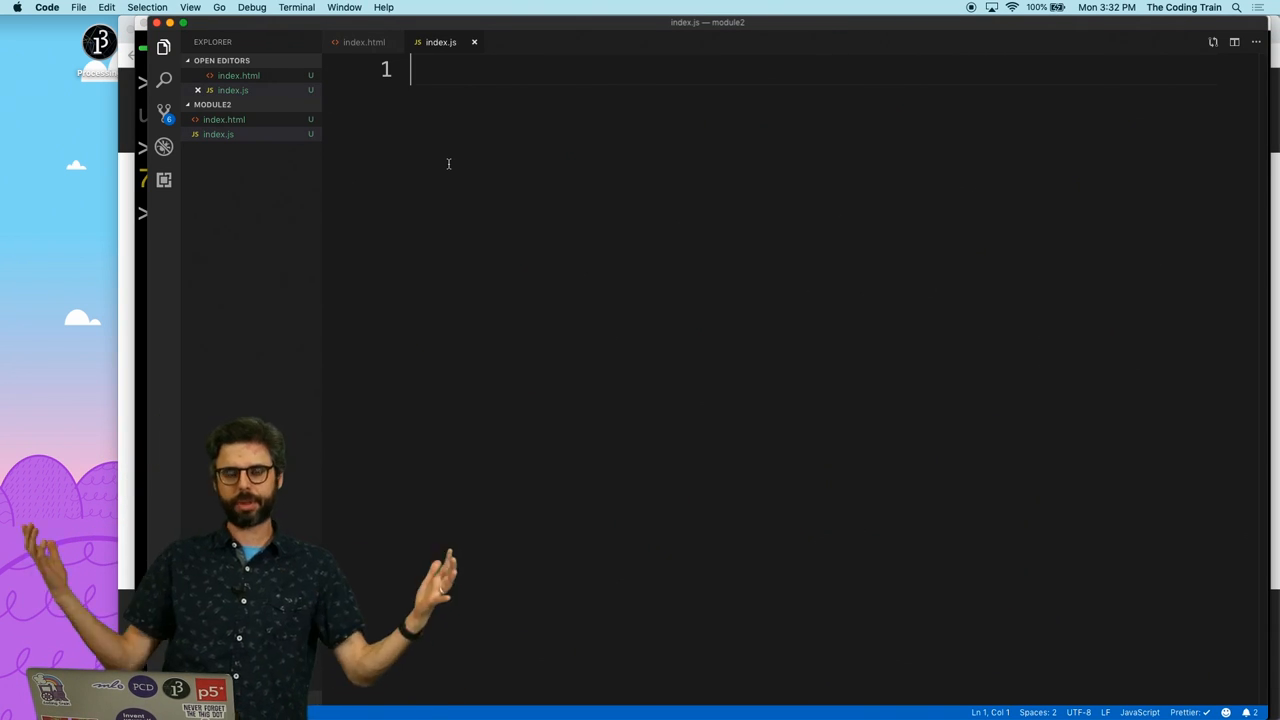
Step: Write console.log('hello') and const x = 5 into index.js
type("consol")
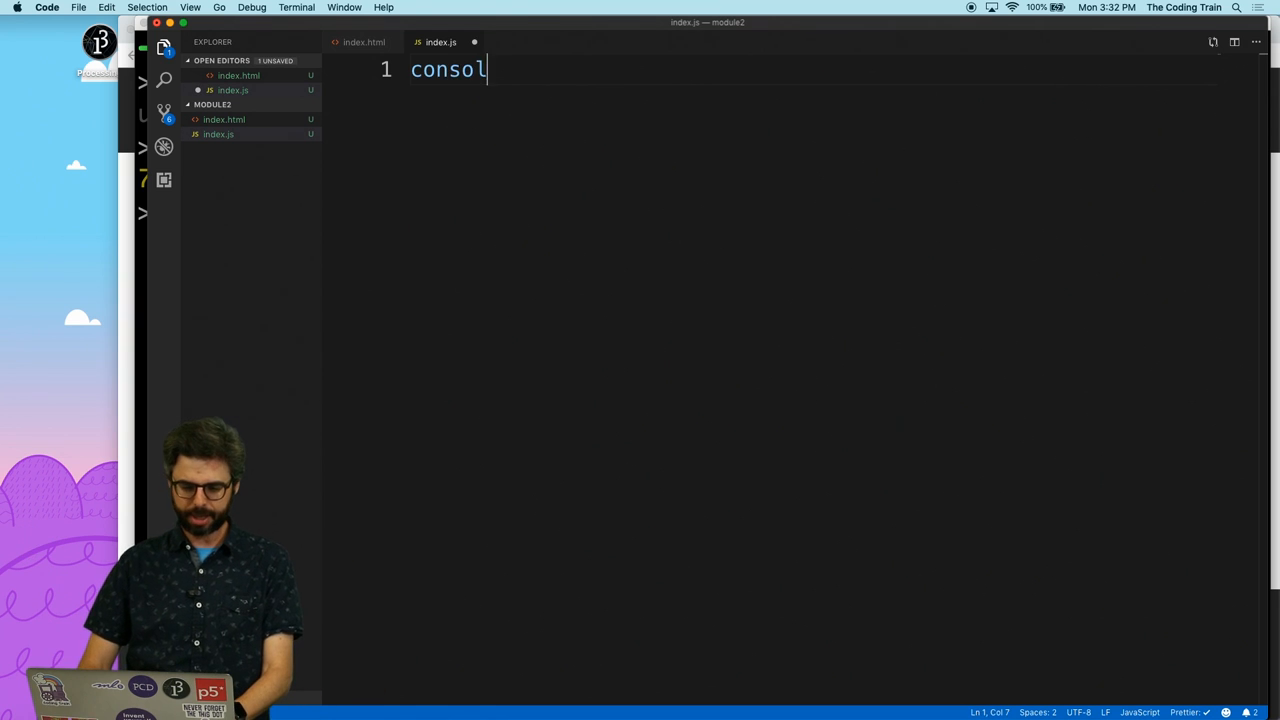
type(".log('hello');")
type("const x =")
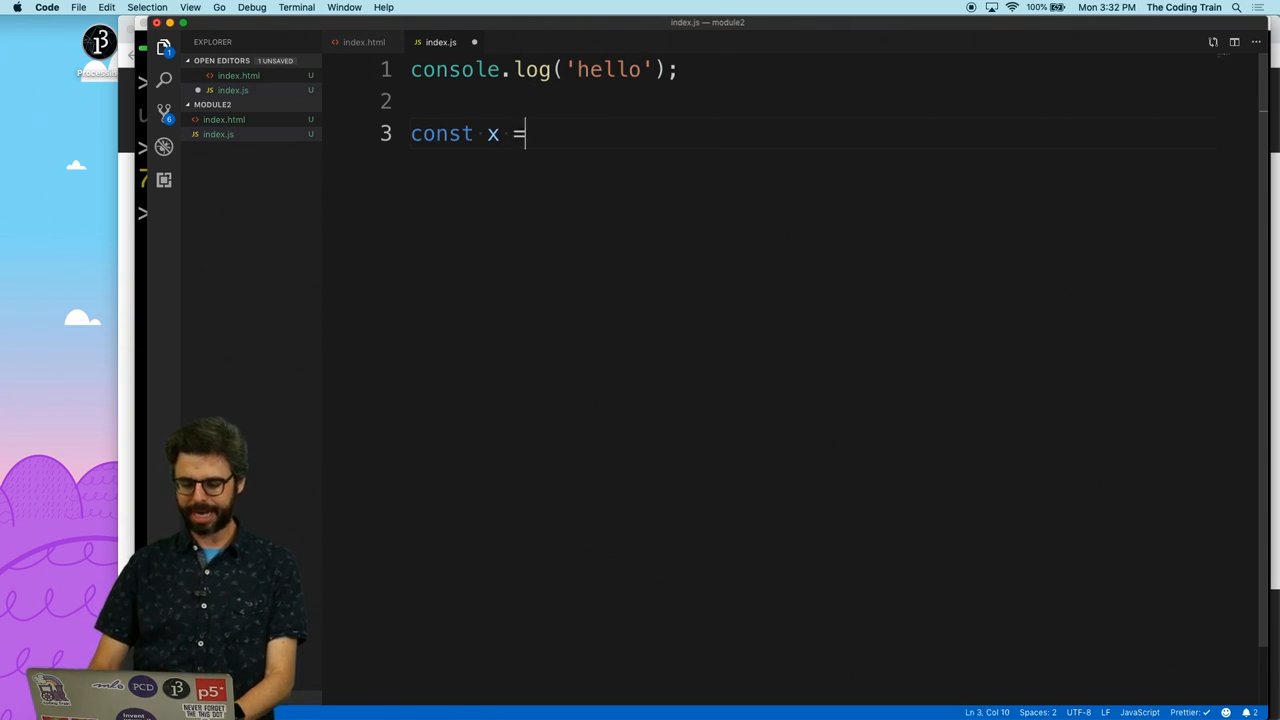
type("5")
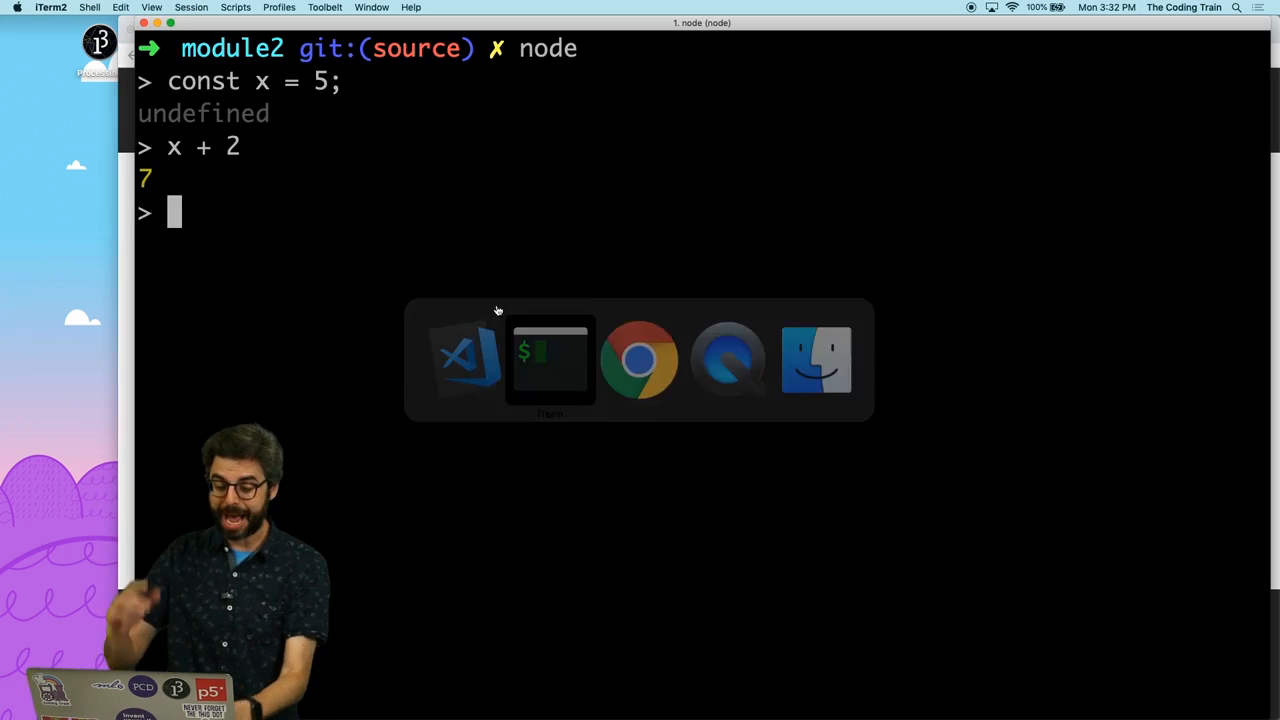
Step: Exit the Node REPL and run node index.js to print hello and 7
key("ctrl+c")
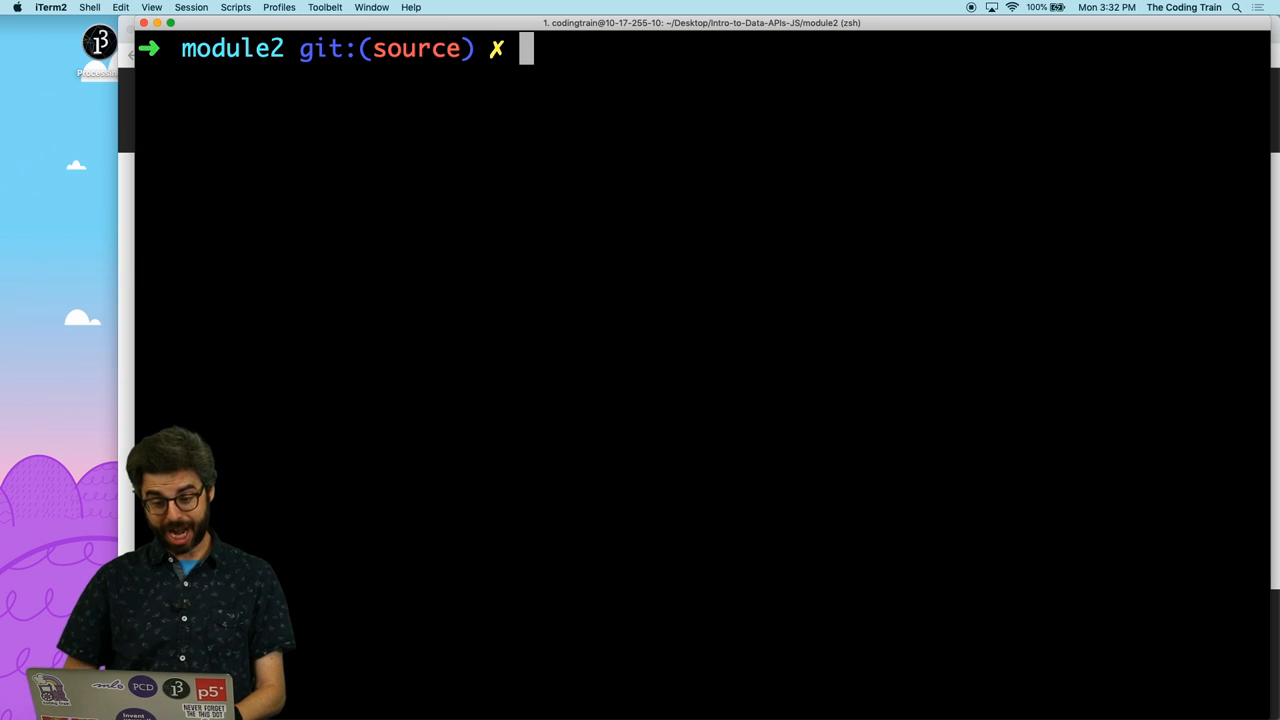
type("node index.jsa")
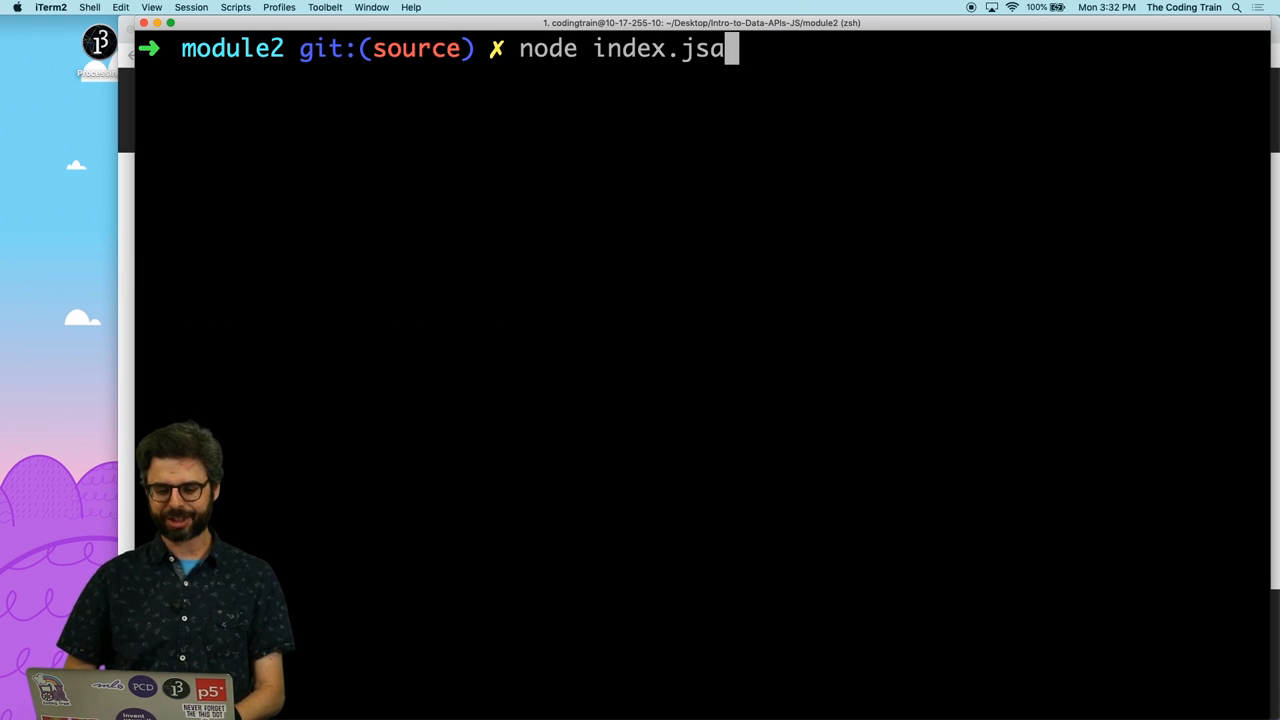
key("Backspace")
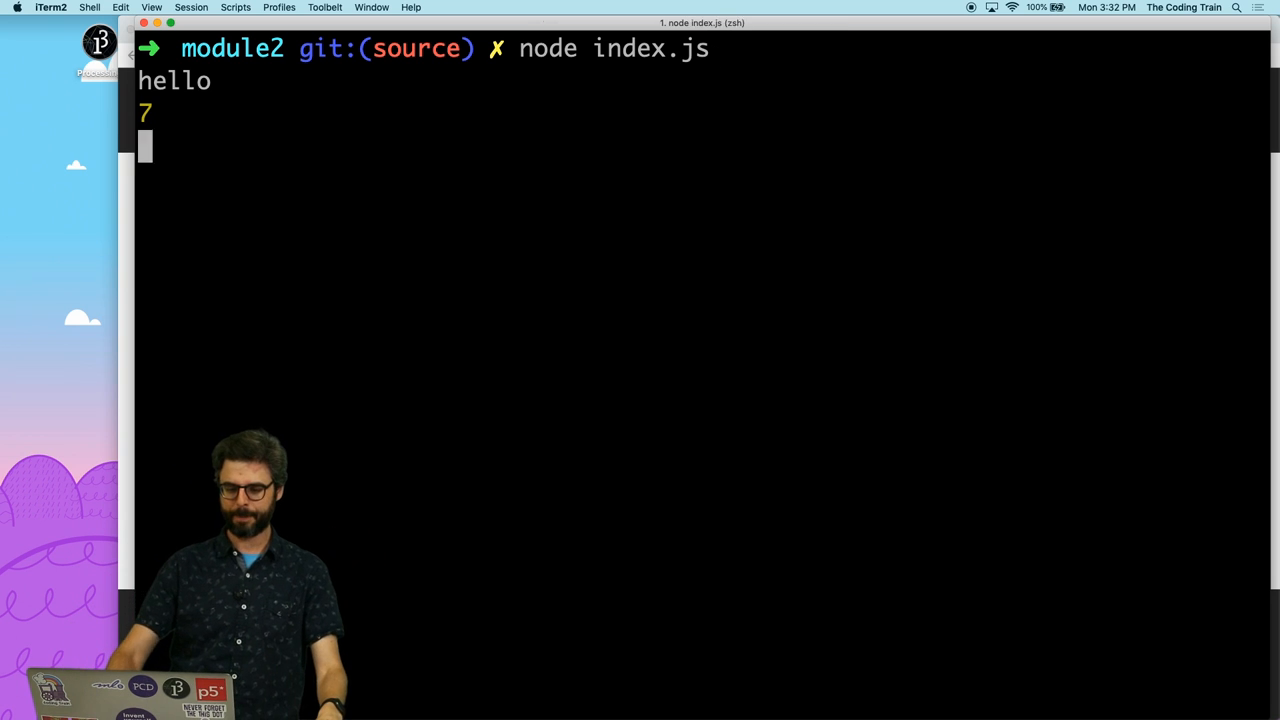
key("Return")
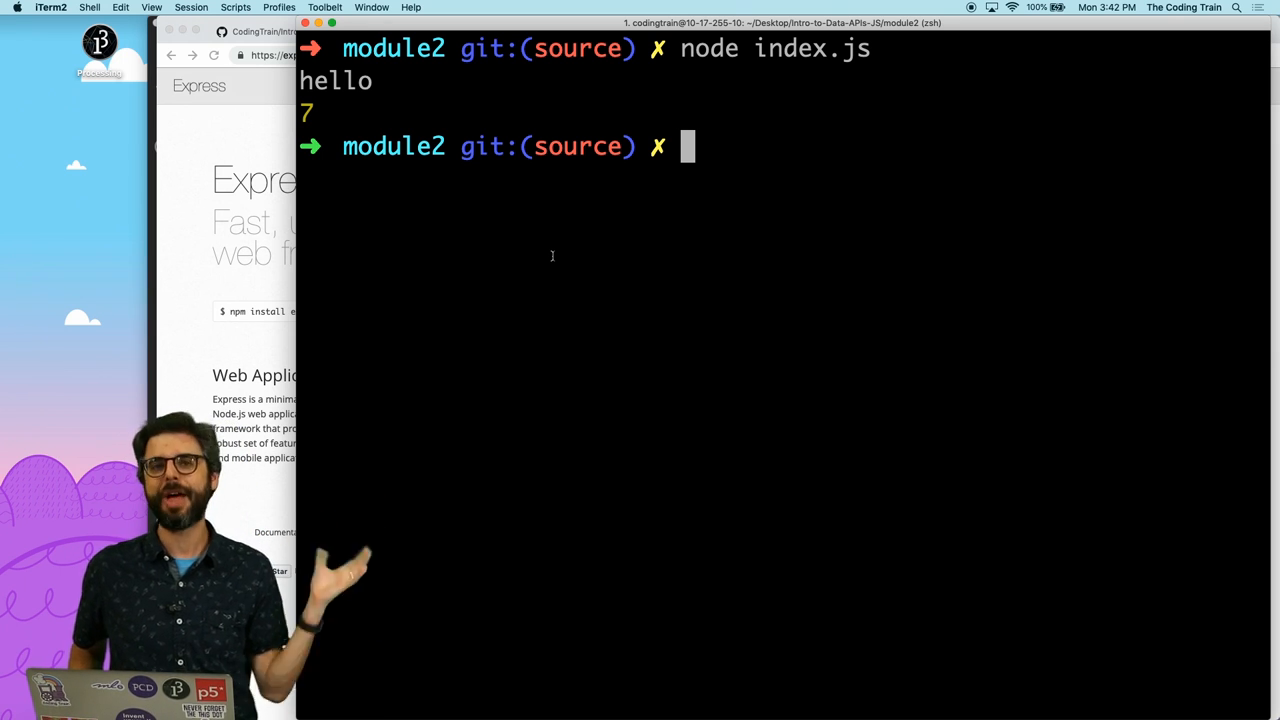
Step: Run npm init with default name, version and entry point, and enter a description
type("n")
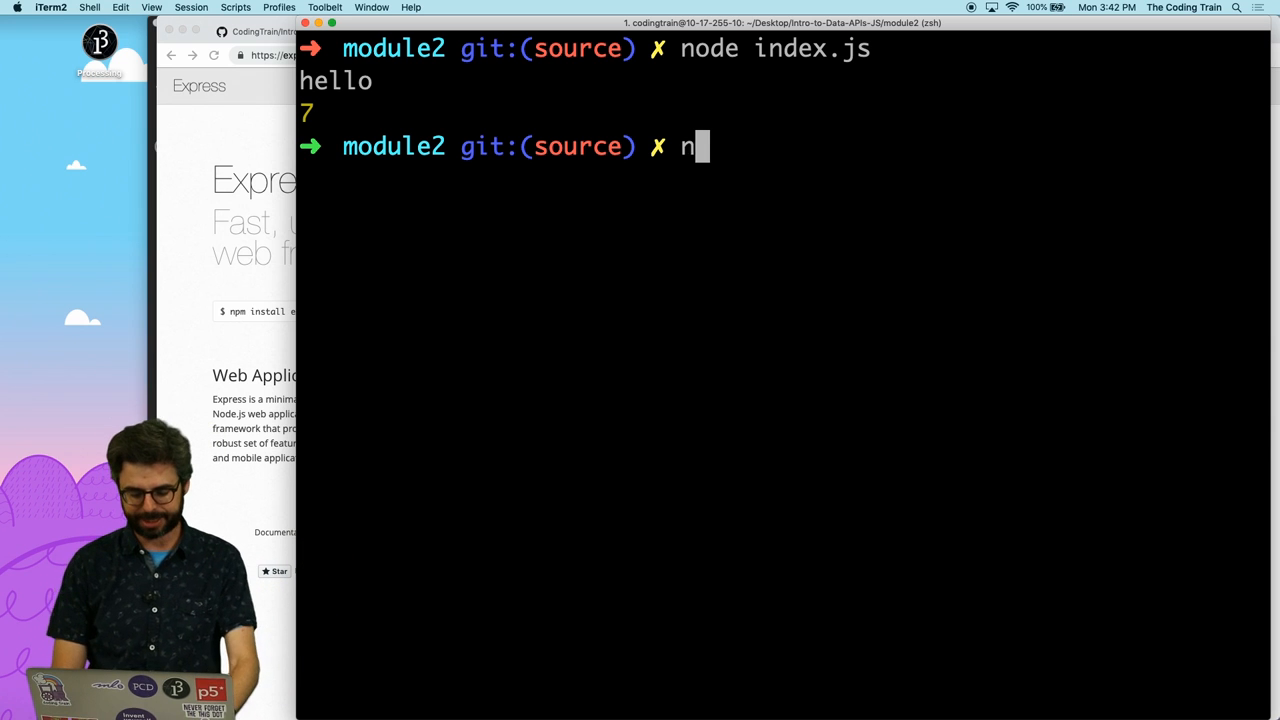
type("pm init")
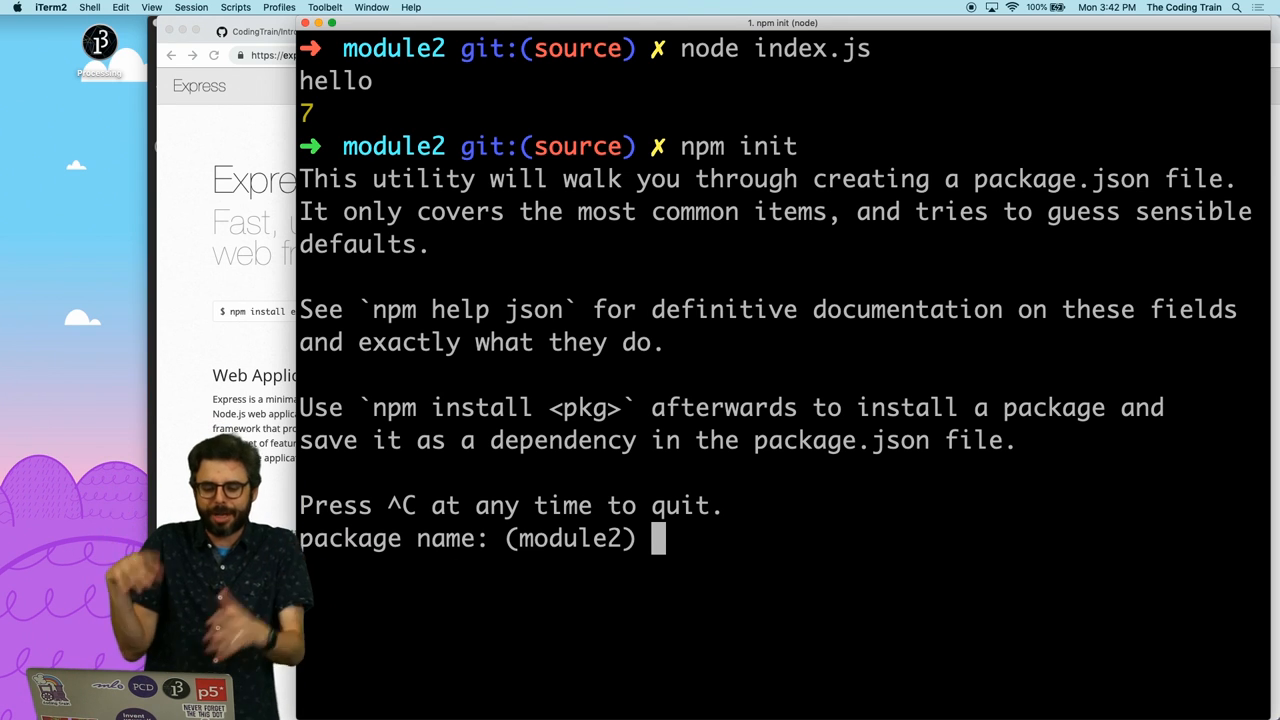
key("enter")
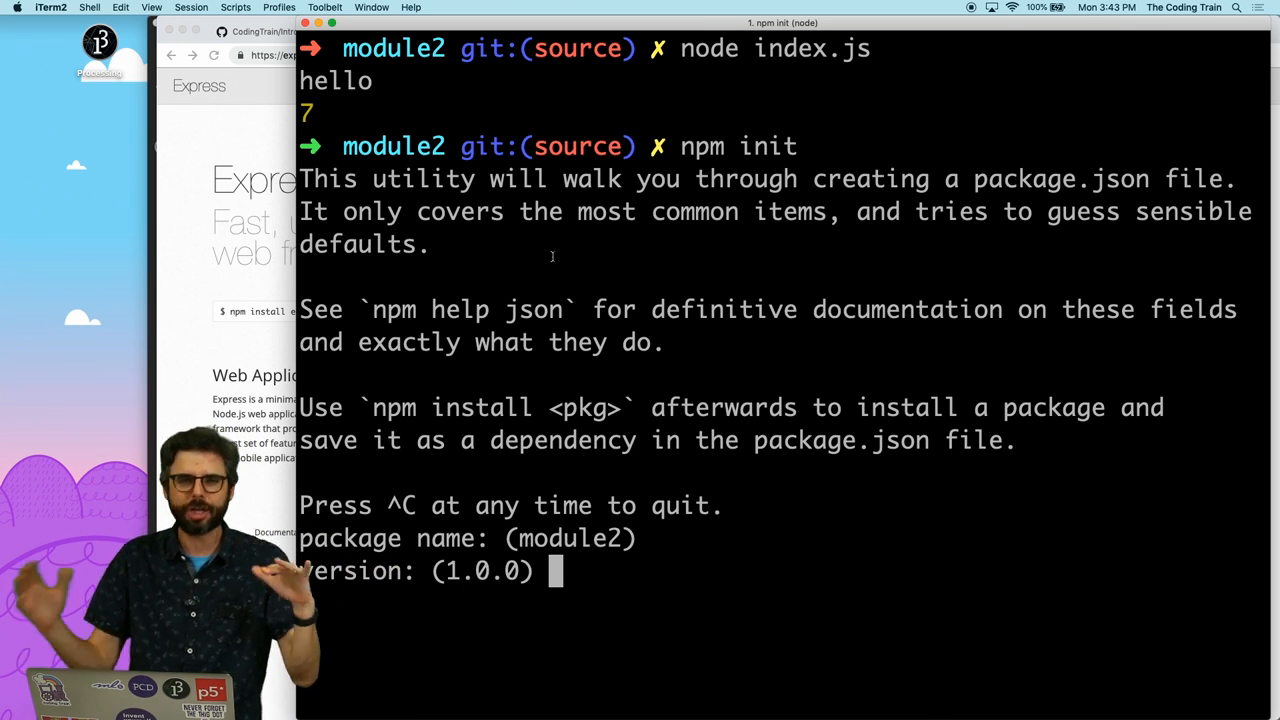
key("enter")
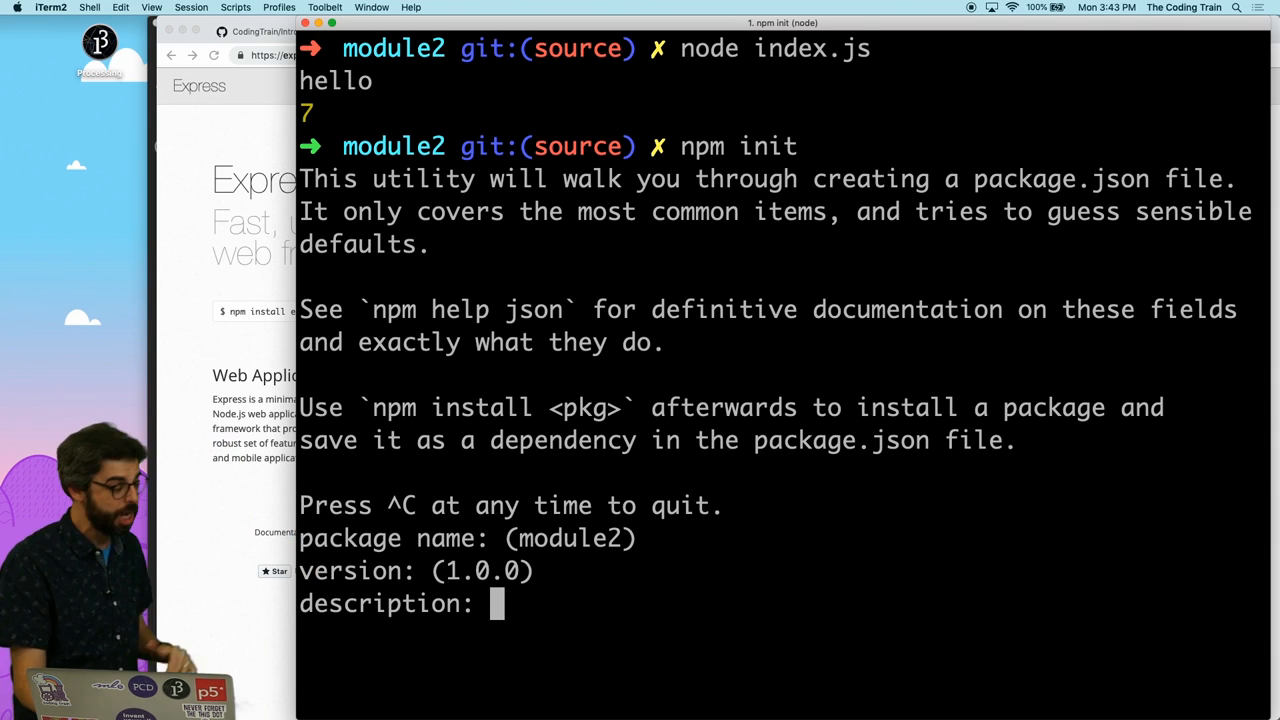
type("This is the data selfie app b")
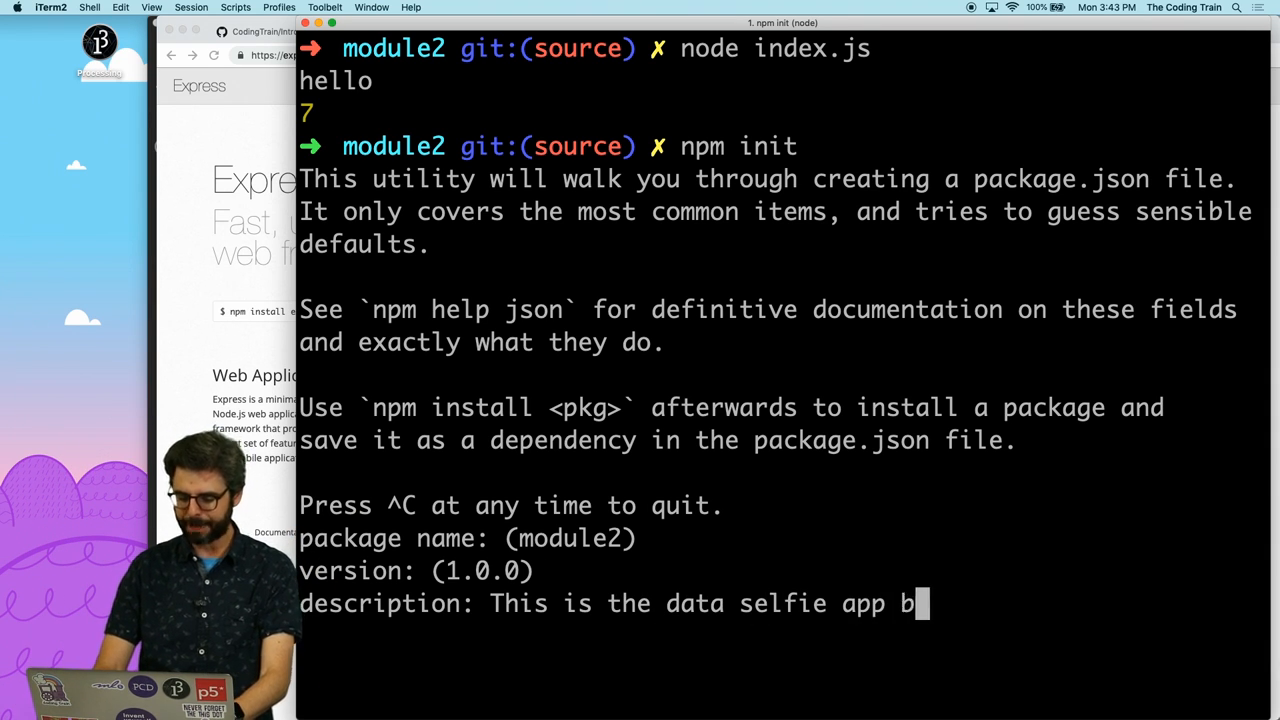
type("y Joey Lee.")
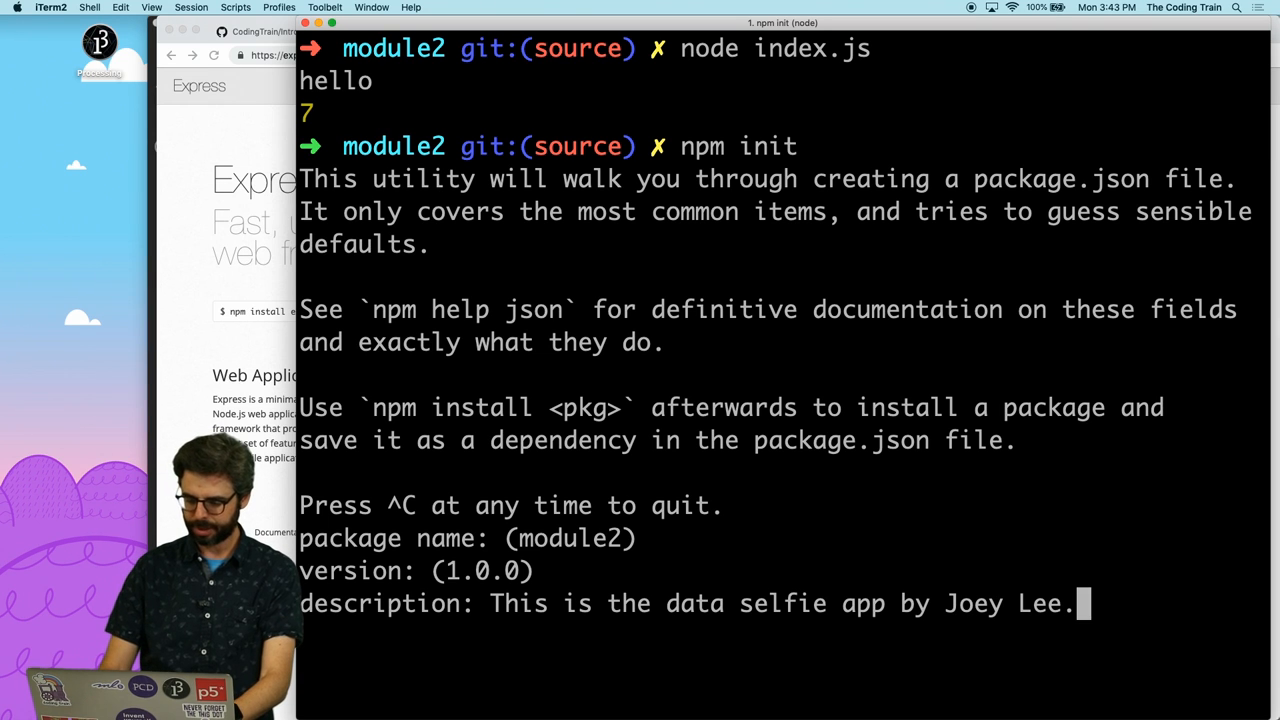
key("enter")
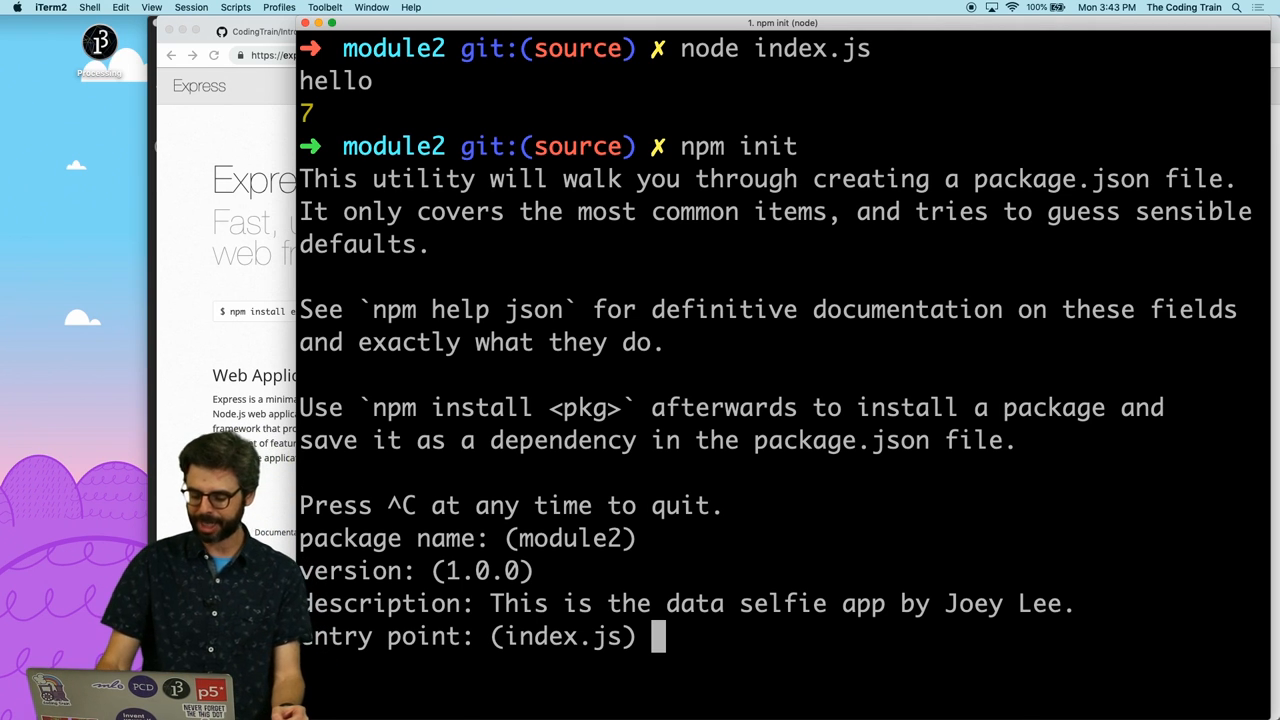
key("enter")
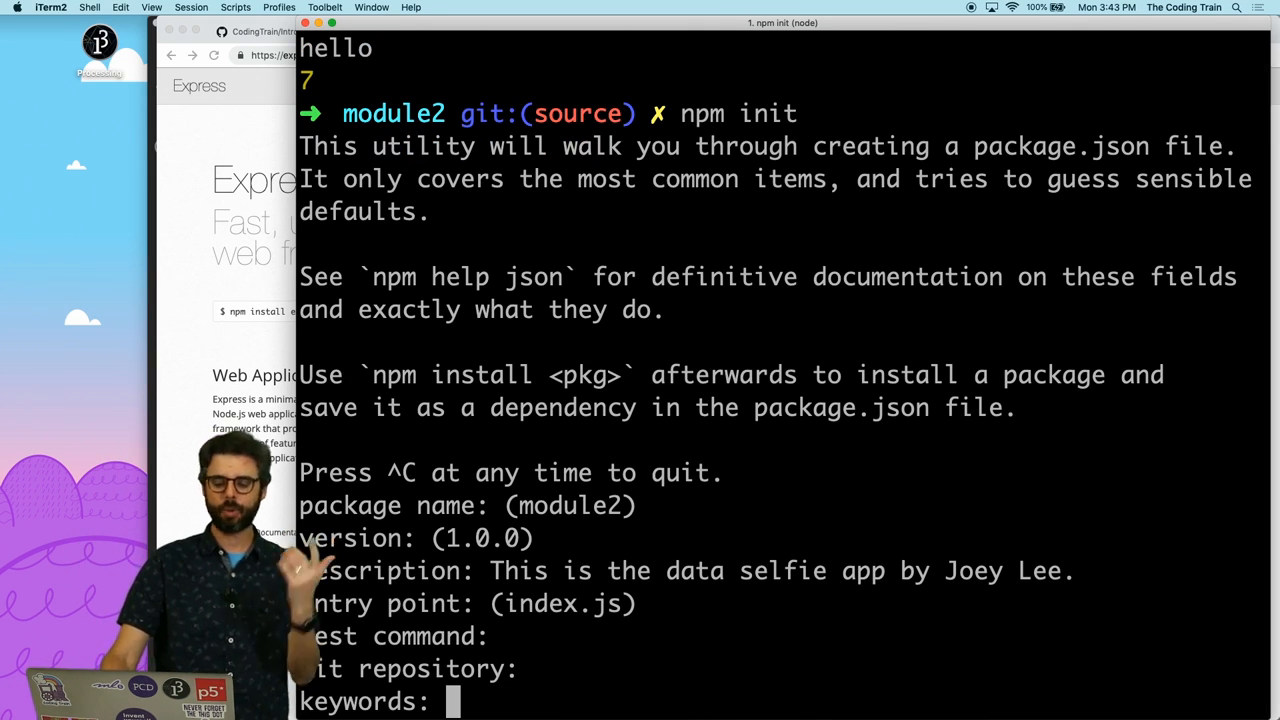
Step: Enter example/data/selfie keywords, author Daniel Shiffman and MIT license, then confirm with yes
type("example, data, se")
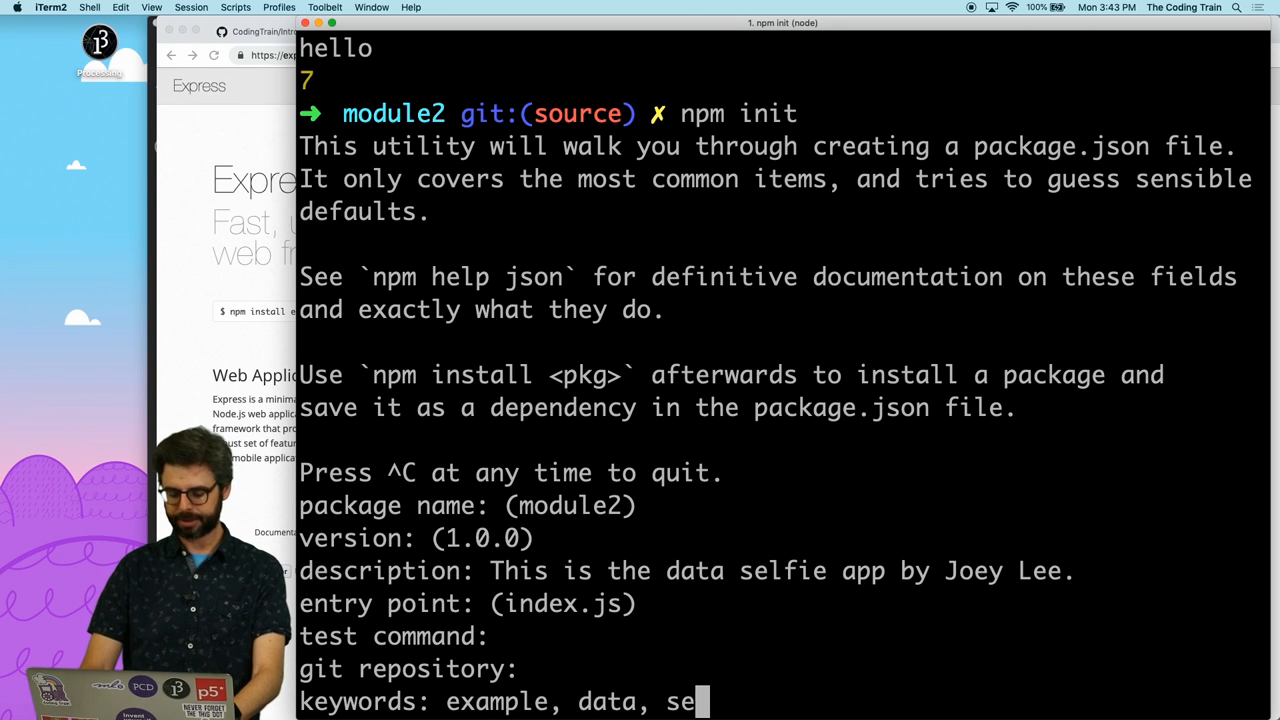
type("lfie")
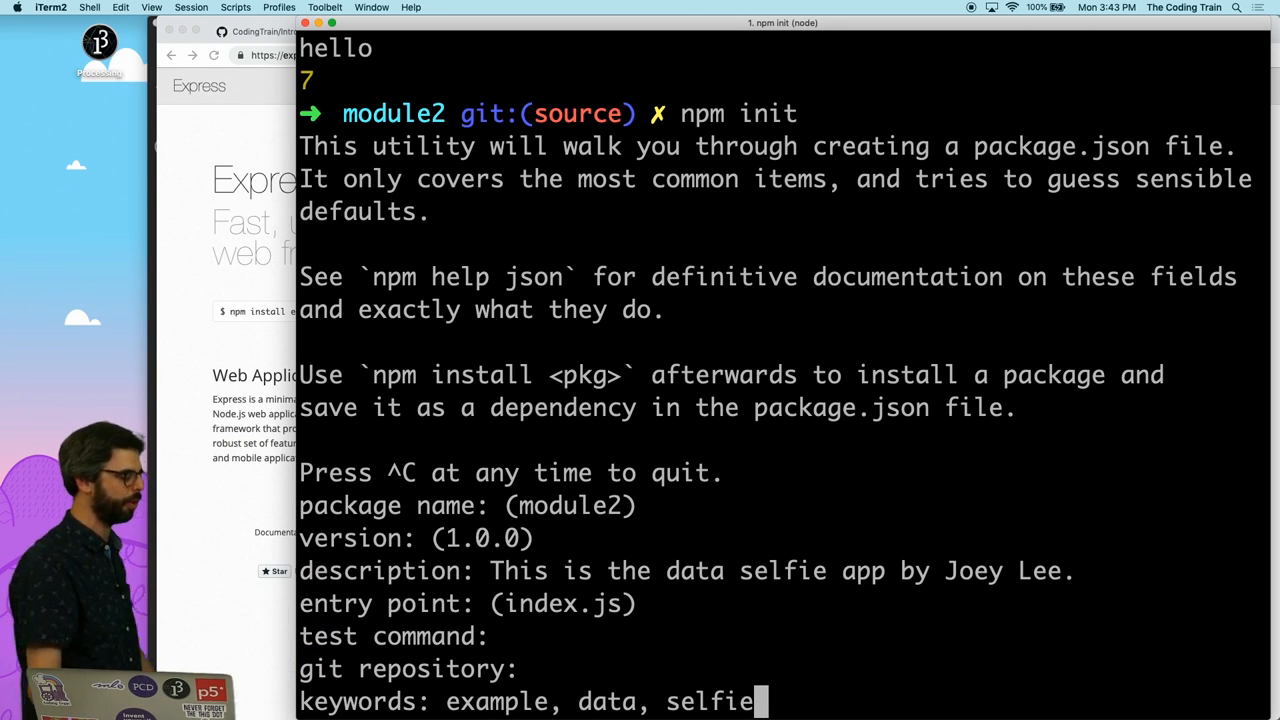
key("enter")
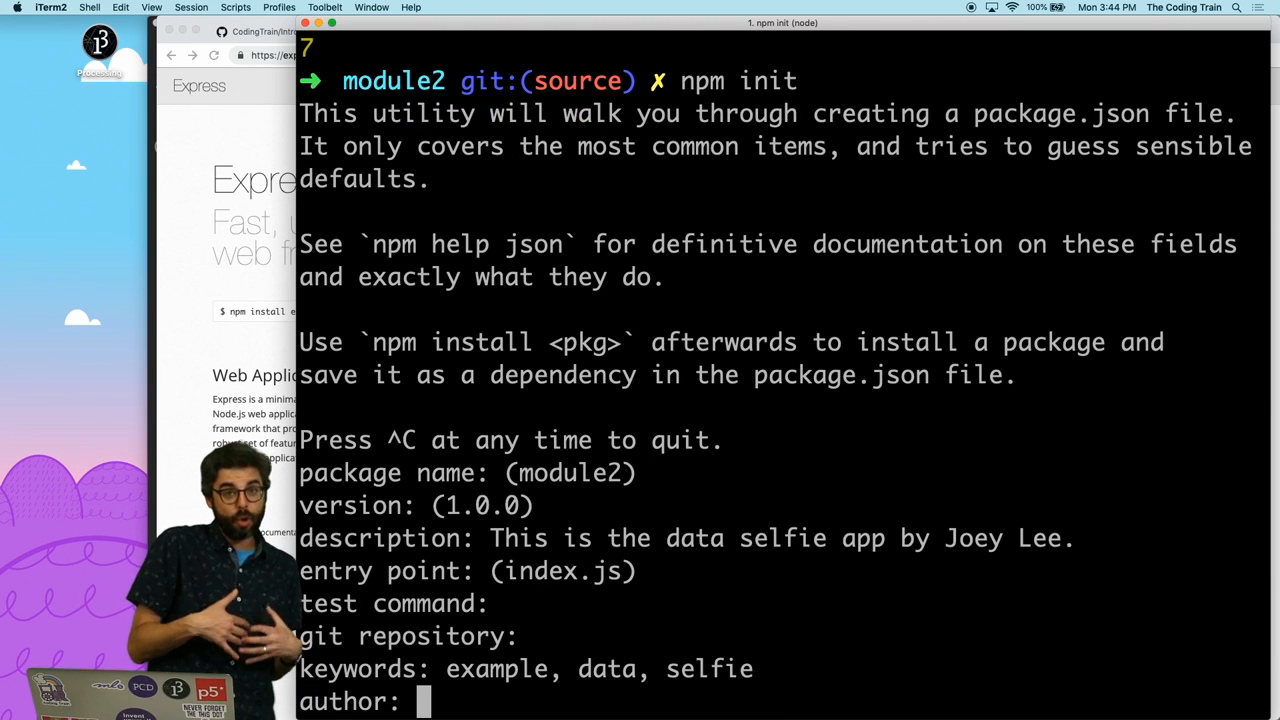
type("Dani")
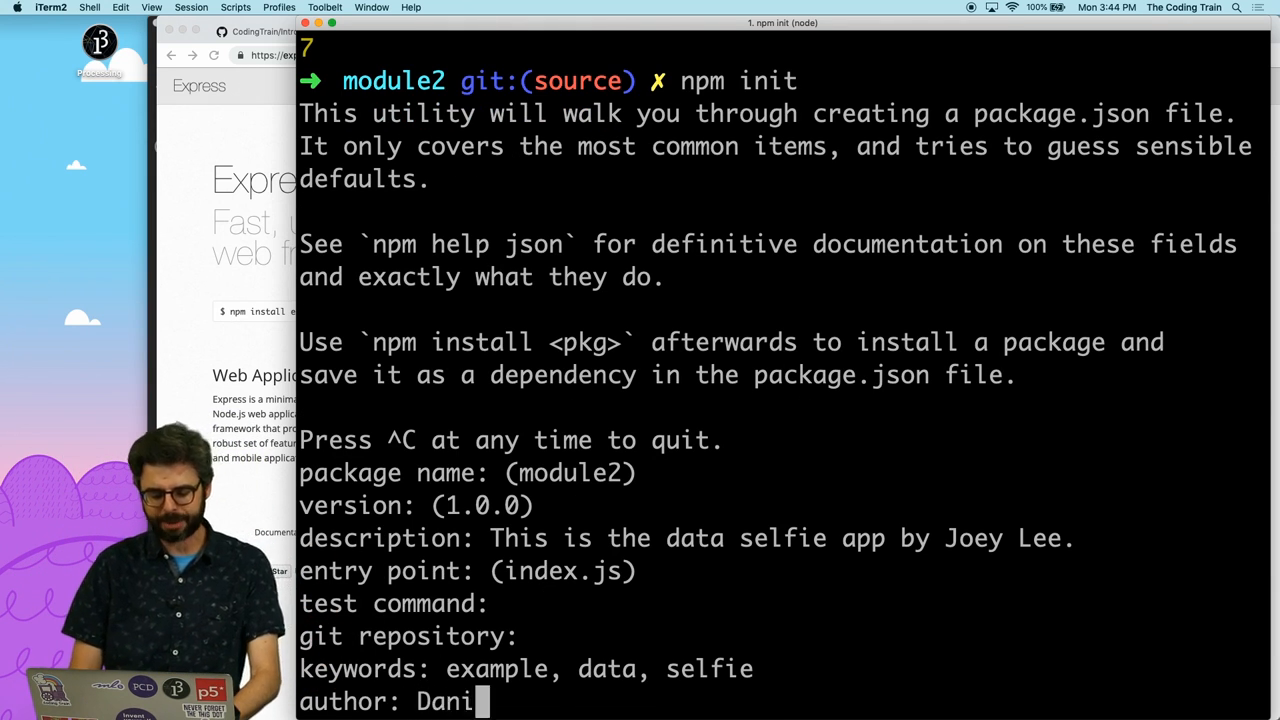
type("el Shiffman")
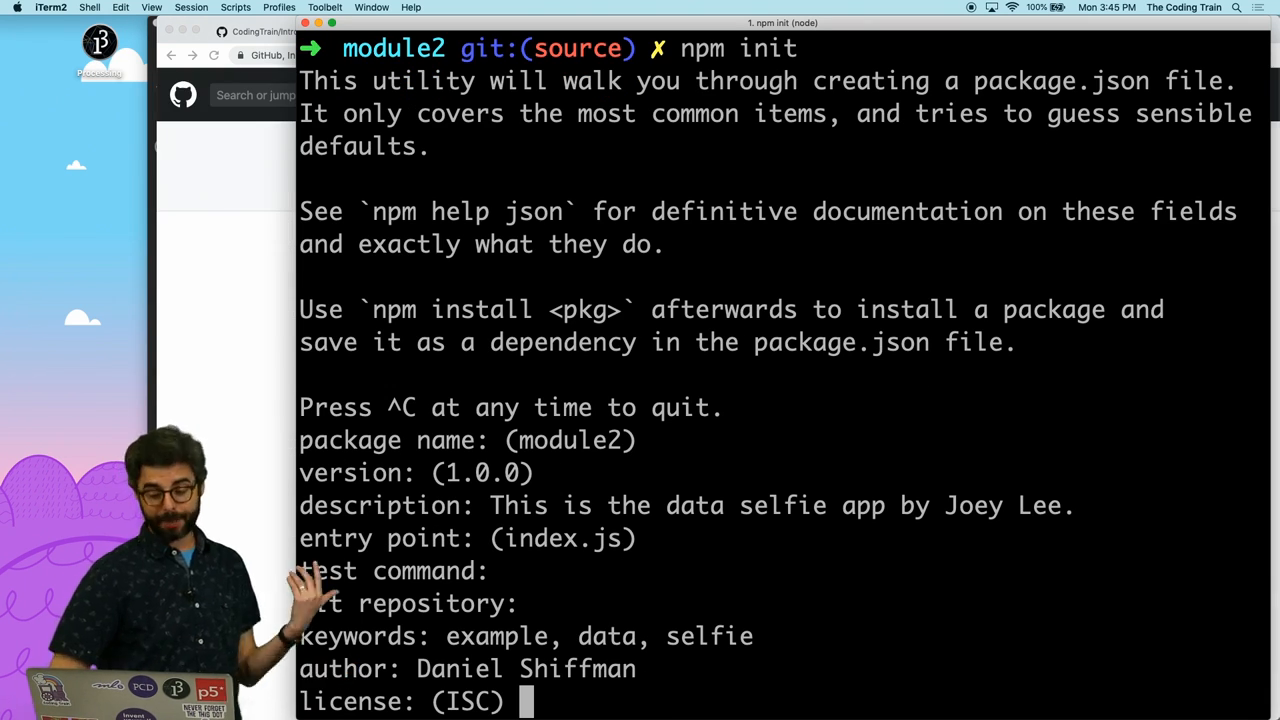
type("MIT")
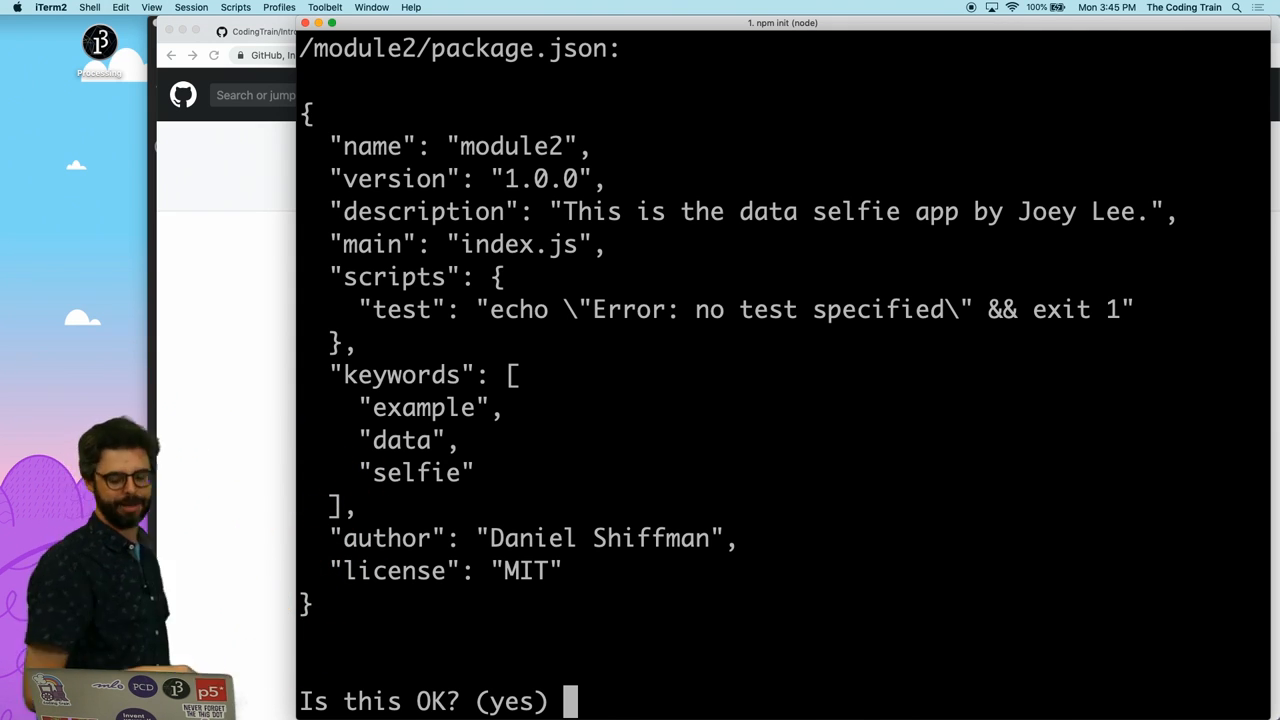
type("yes")
type("n")
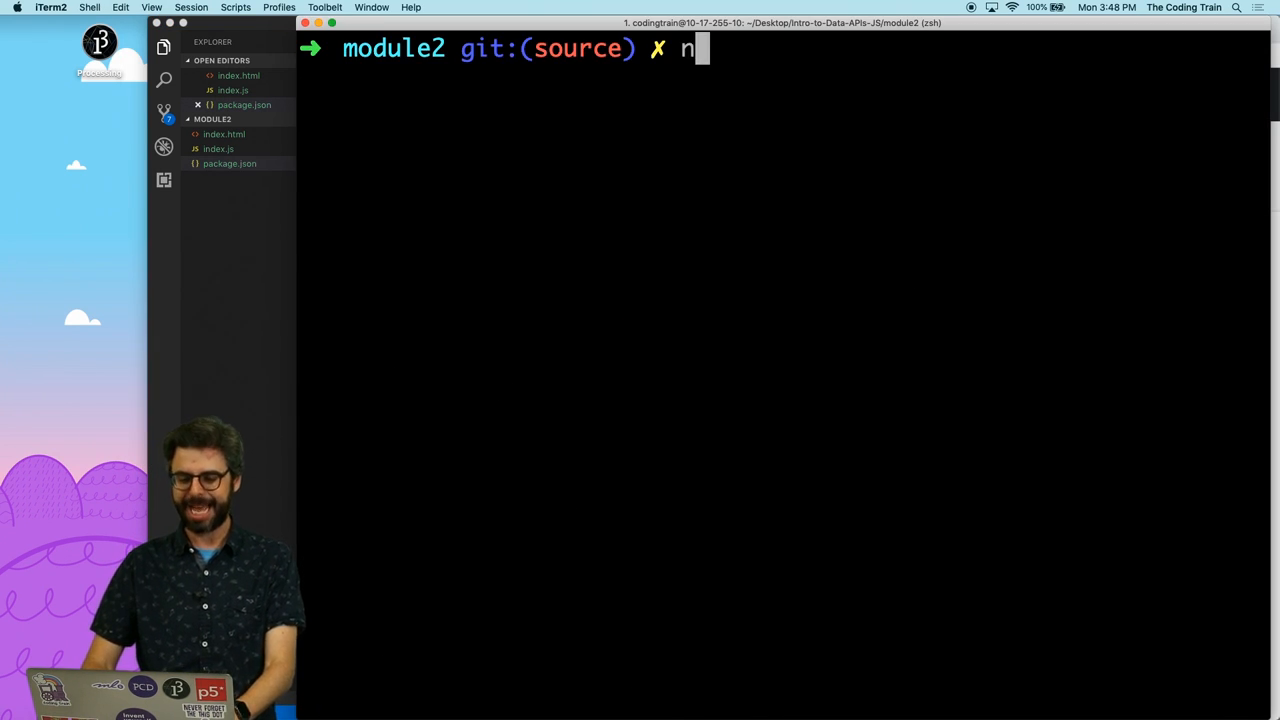
Step: Run npm install express in the module2 folder
type("pm install expre")
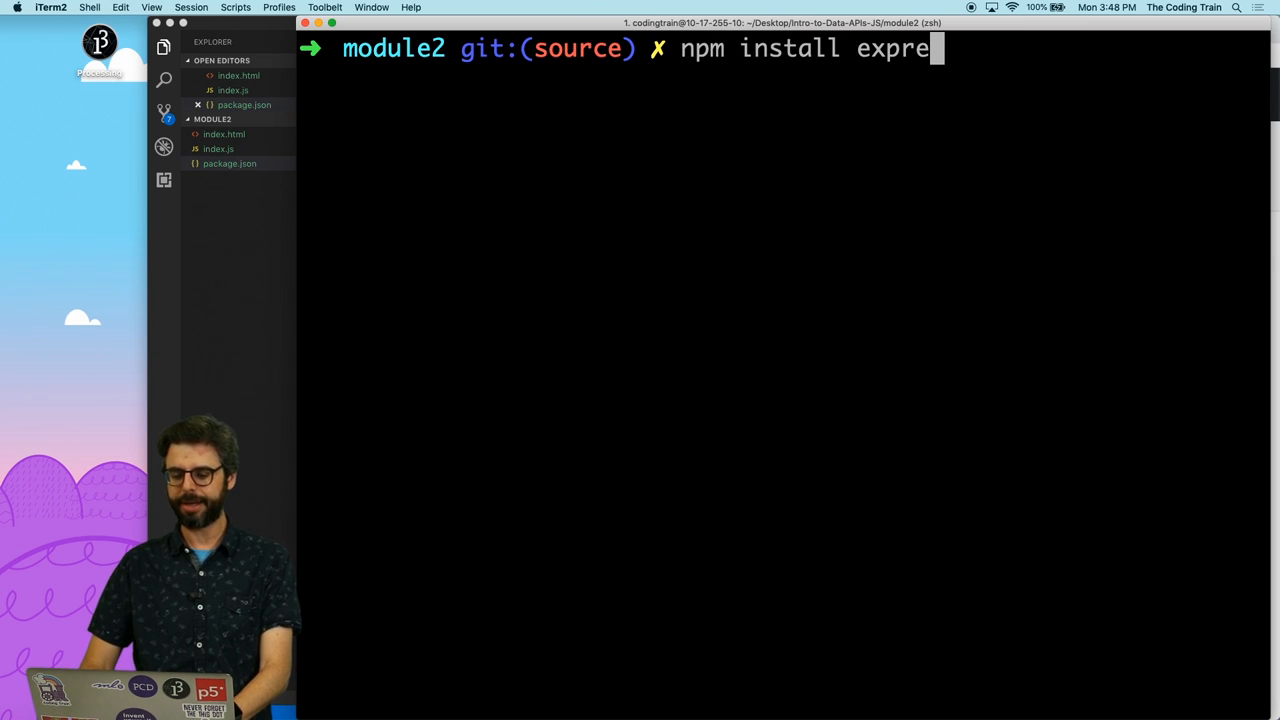
type("ss")
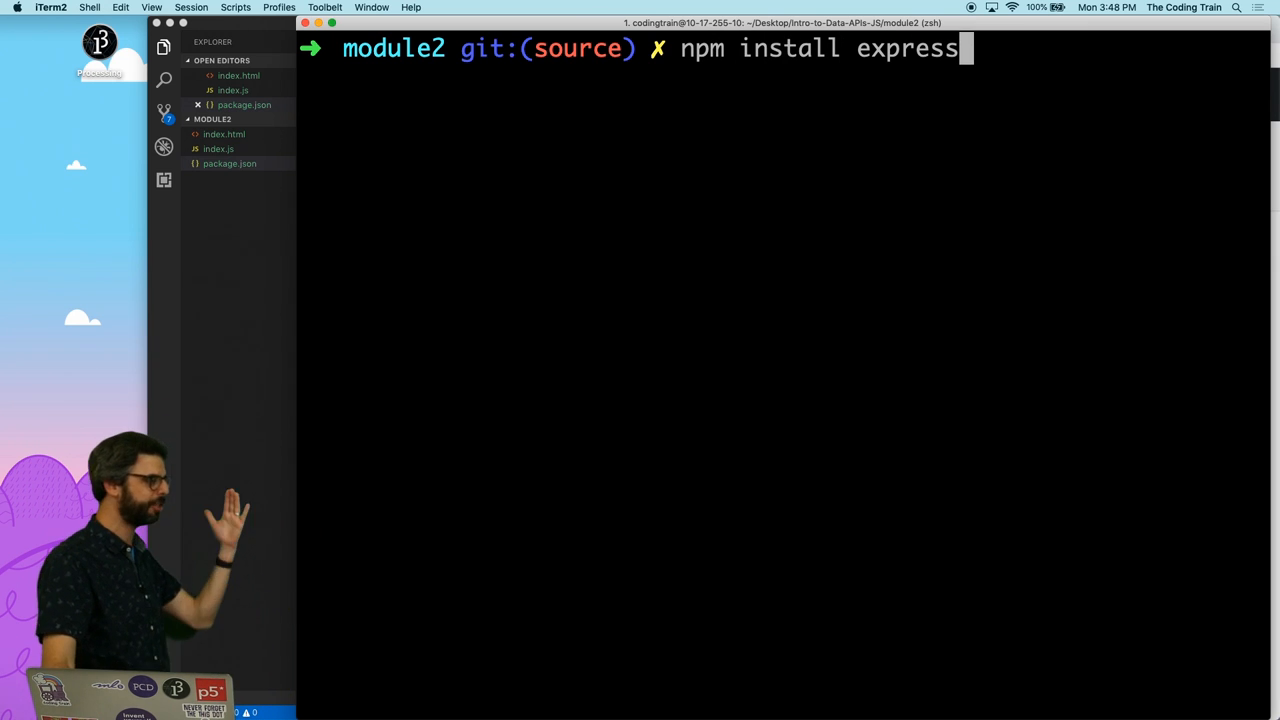
key("enter")
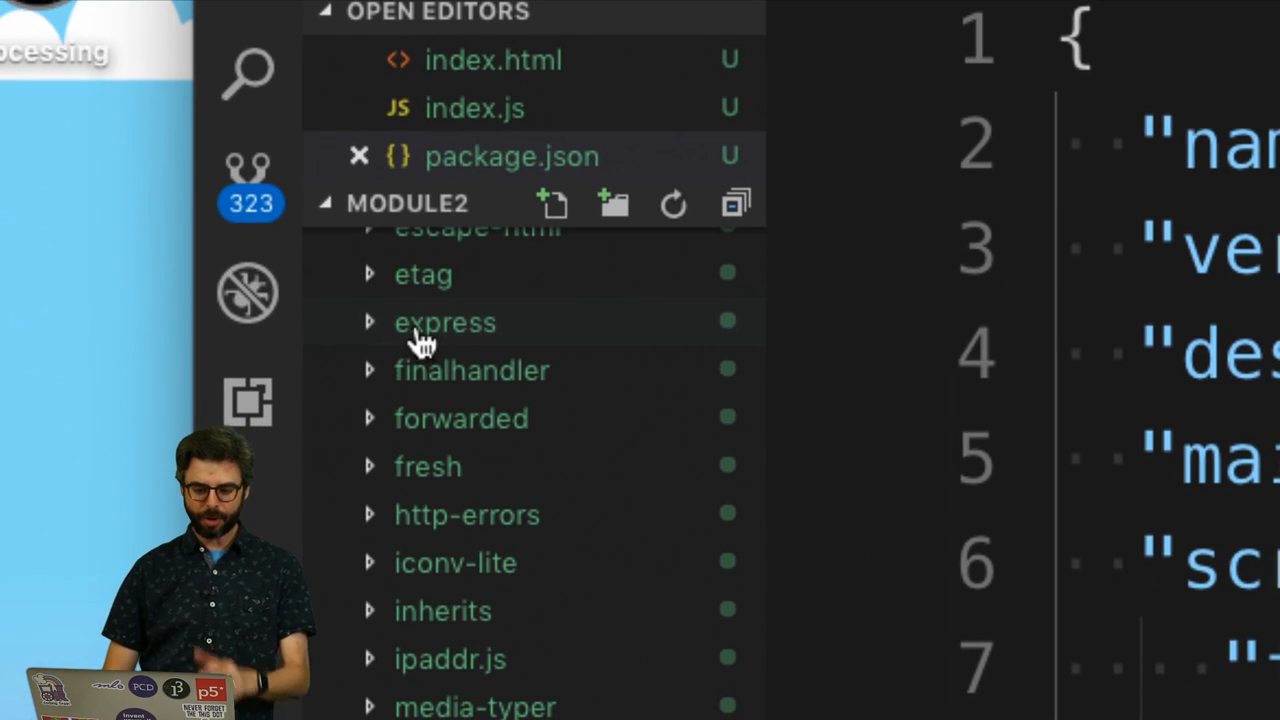
mouse_move(445, 321)
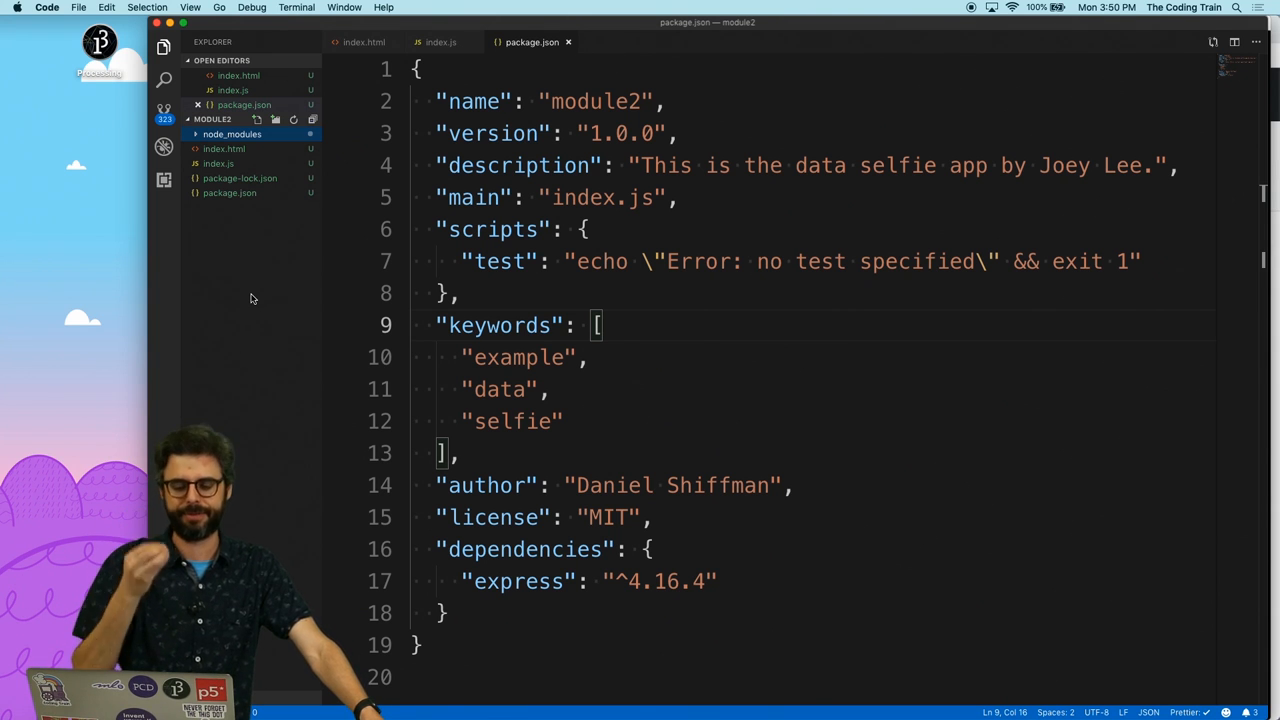
Step: In index.js, add const express = require('express') and const app = express()
left_click(218, 163)
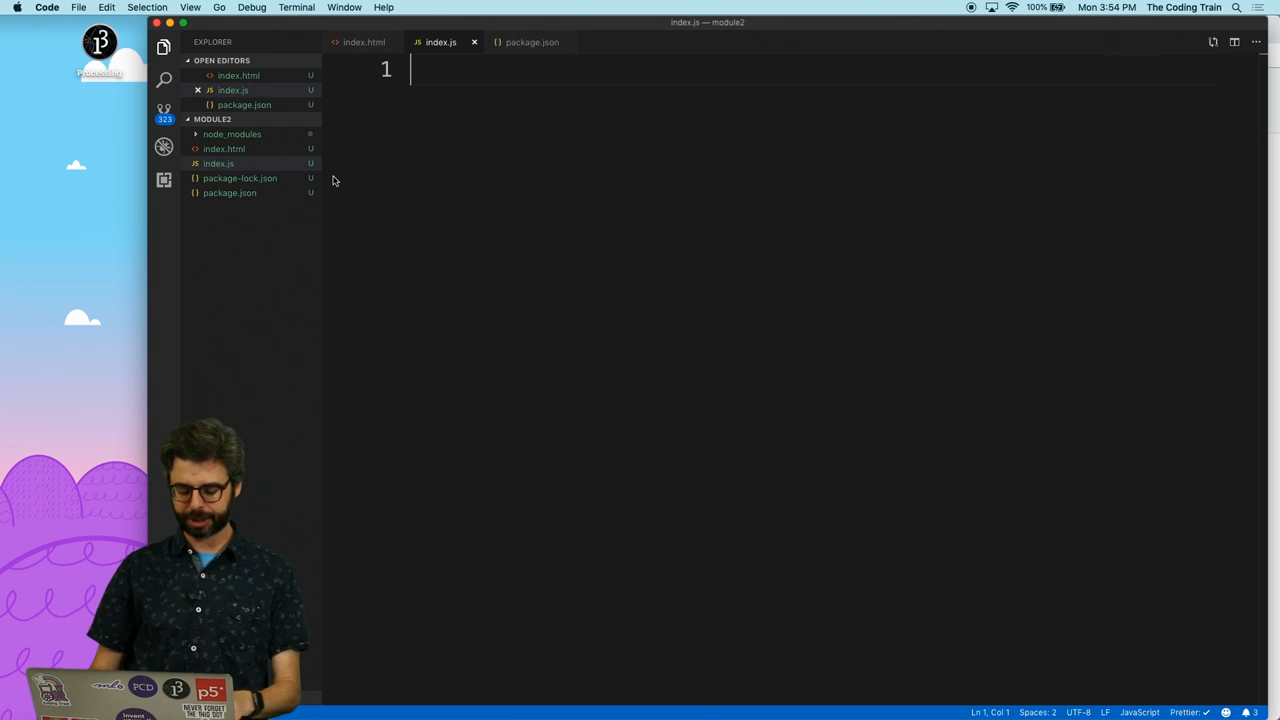
type("const express = require('")
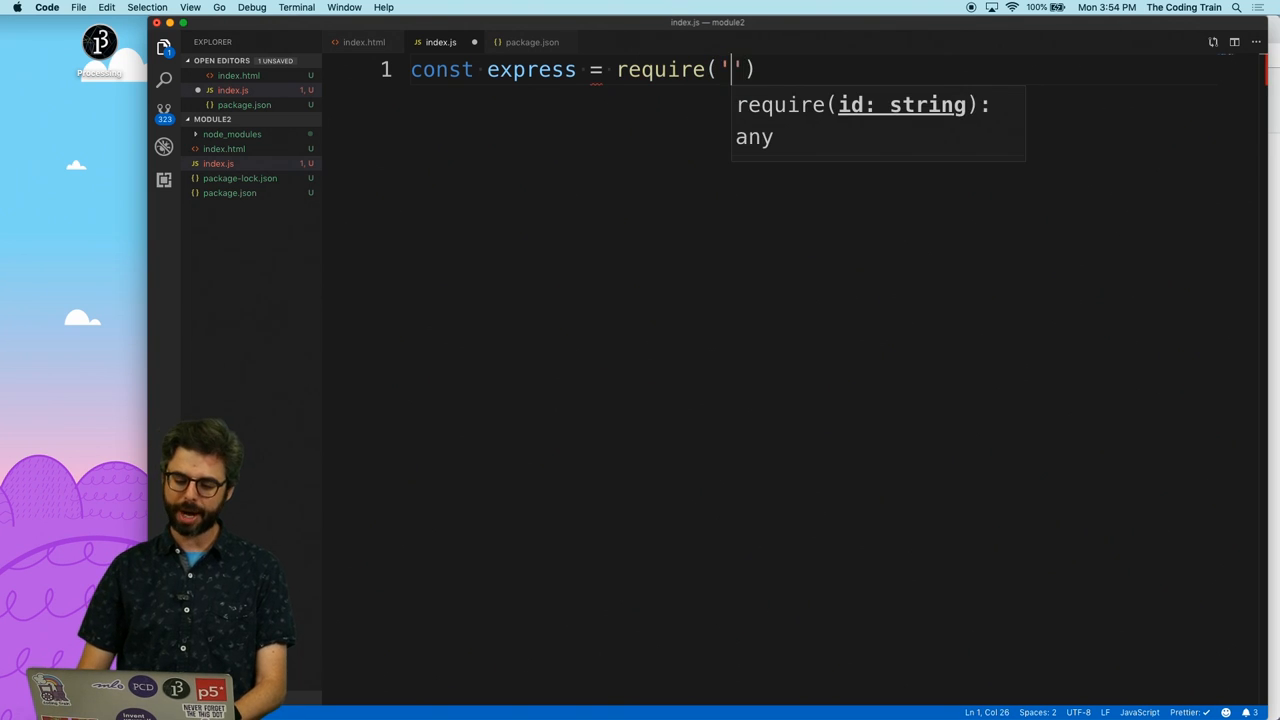
type("express")
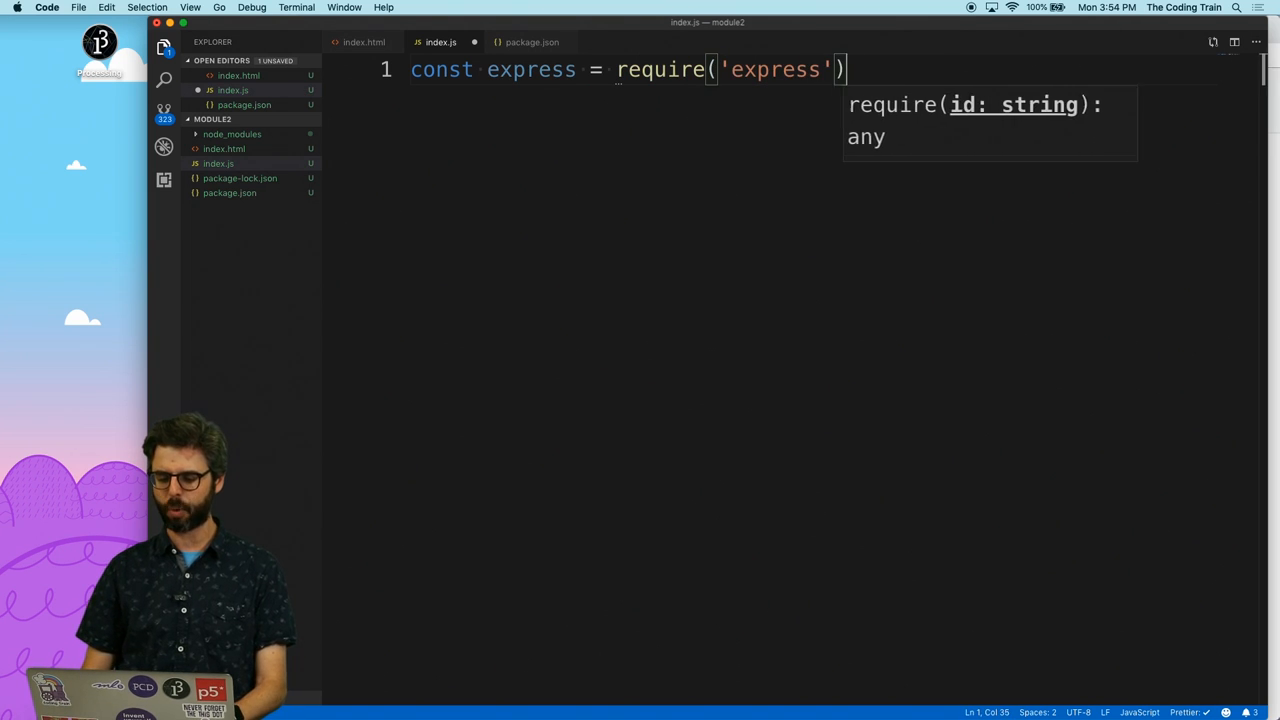
key("Enter")
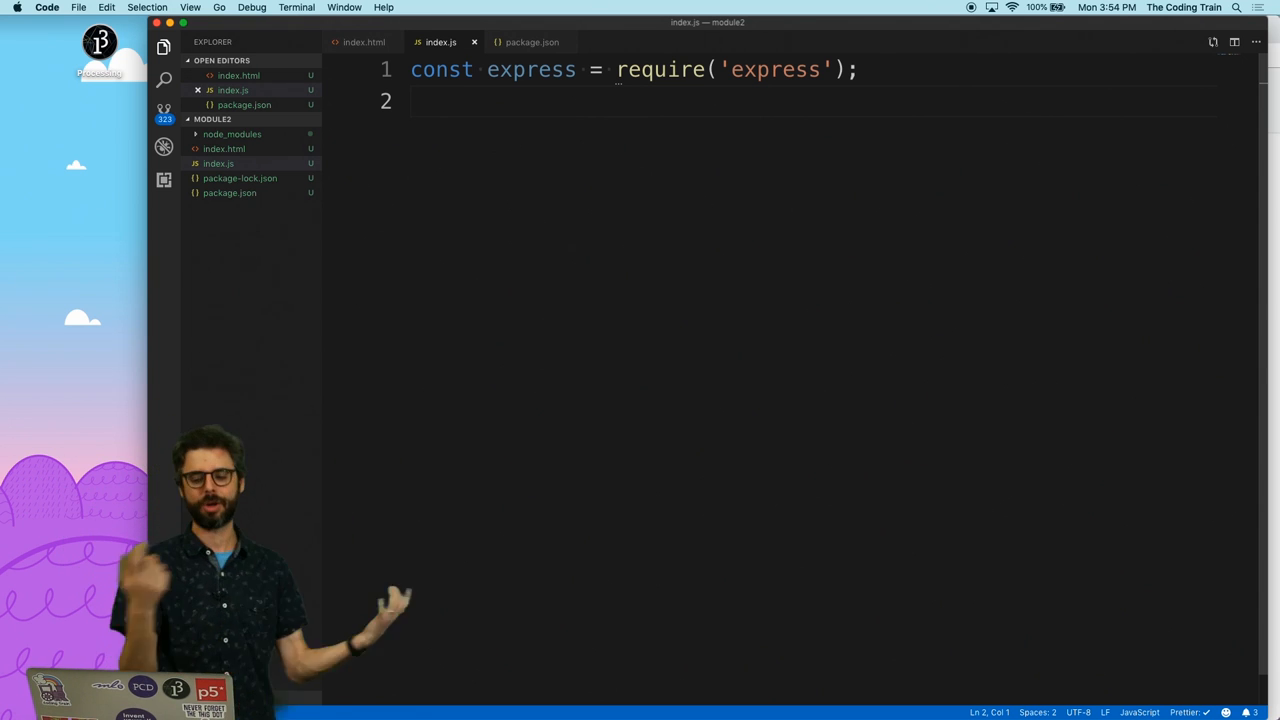
type("cons")
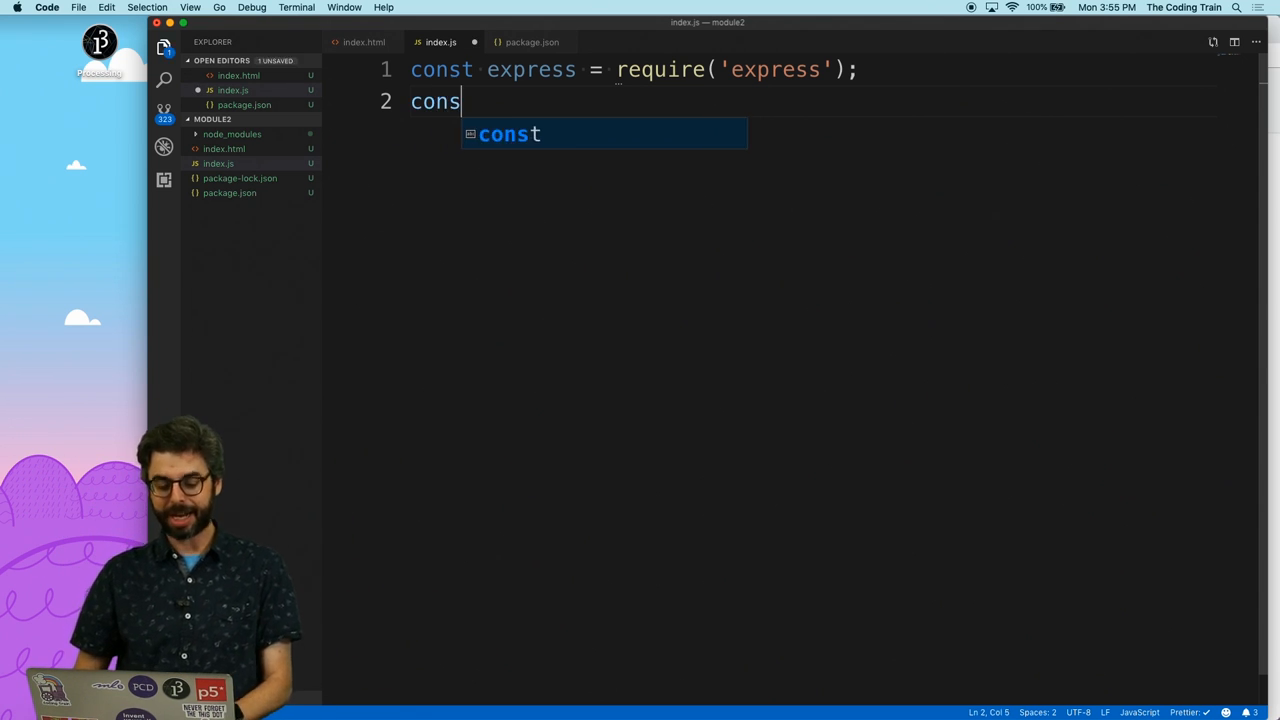
type("t app =")
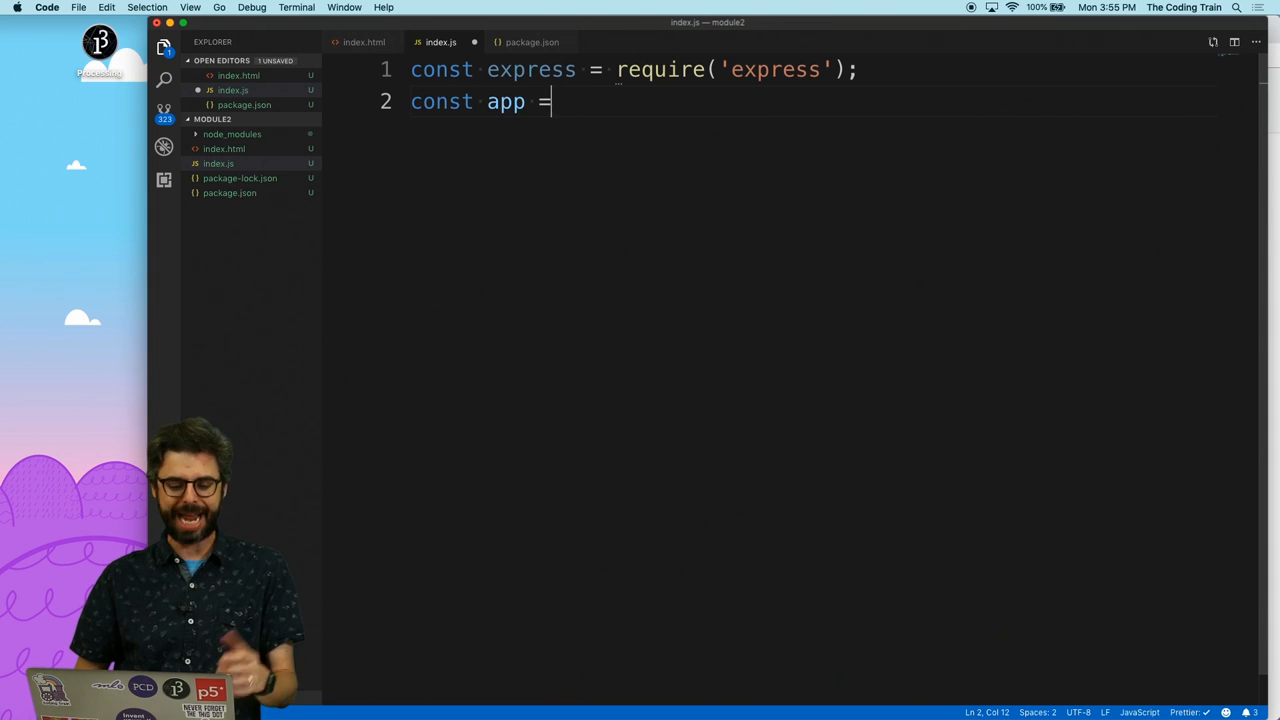
type("express();")
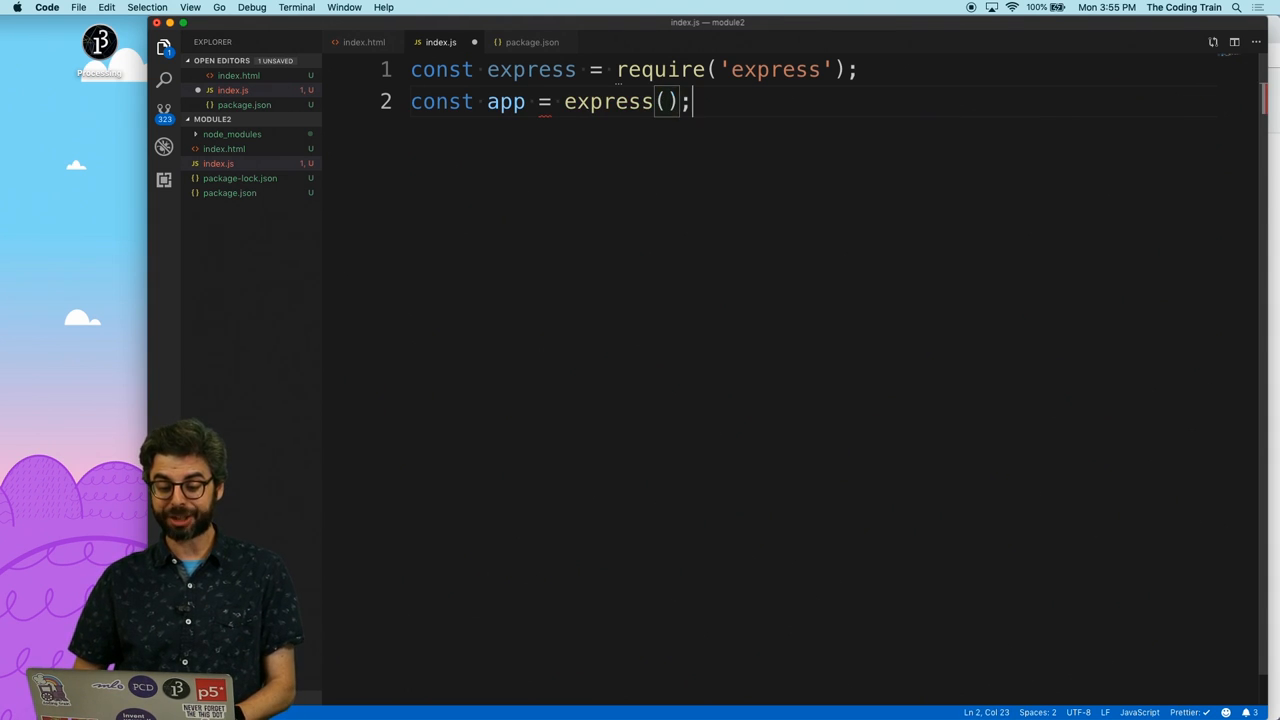
key("enter")
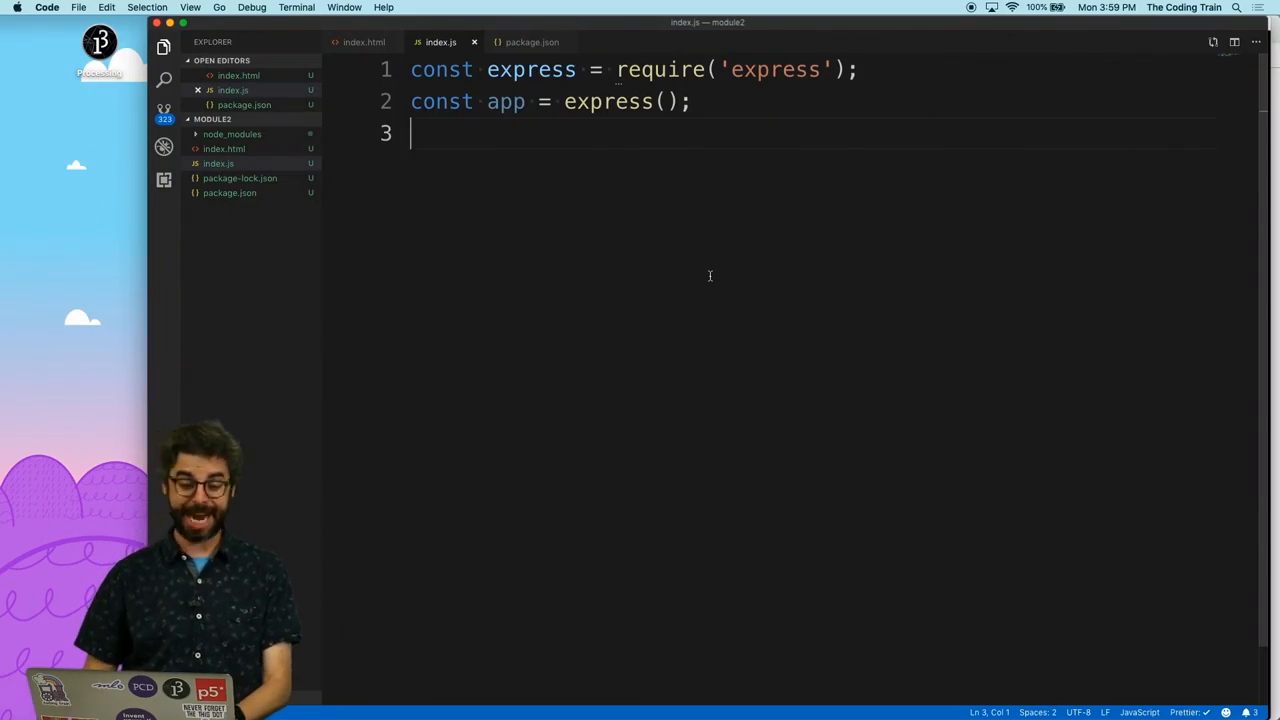
Step: Add app.listen(3000, ...) logging 'listening at 3000' to index.js
type("app.listen(")
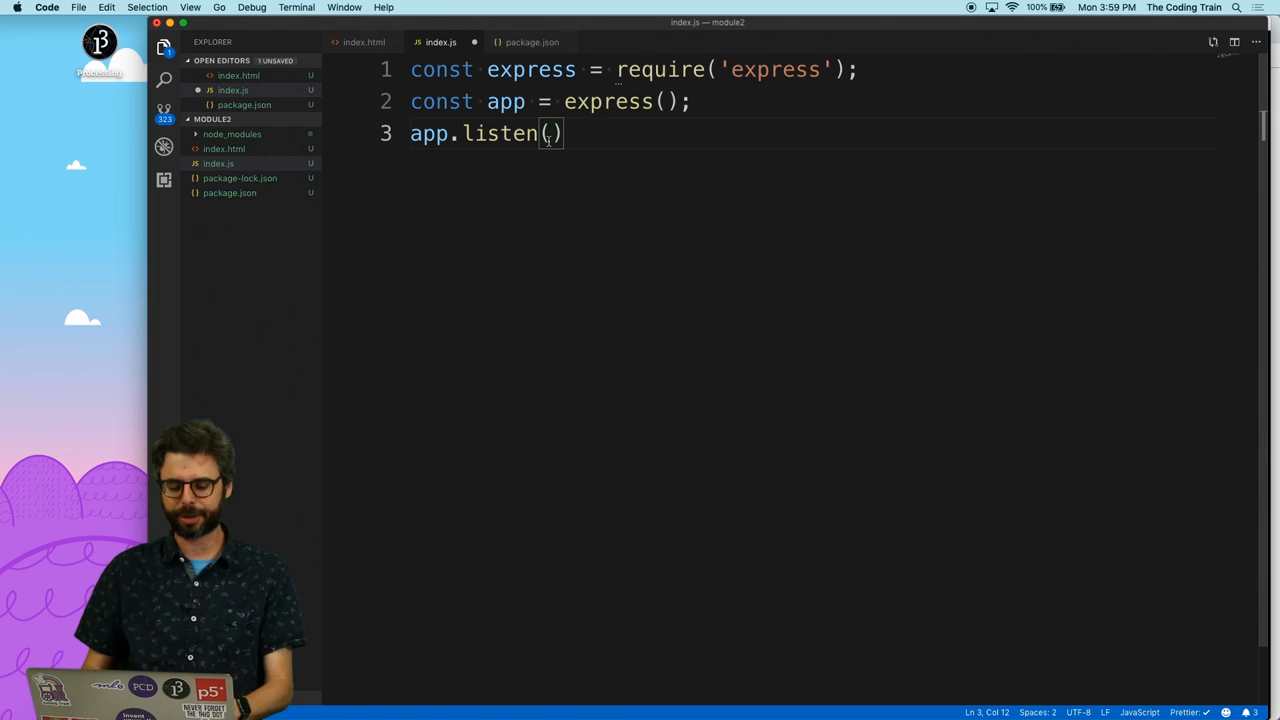
type("3000,")
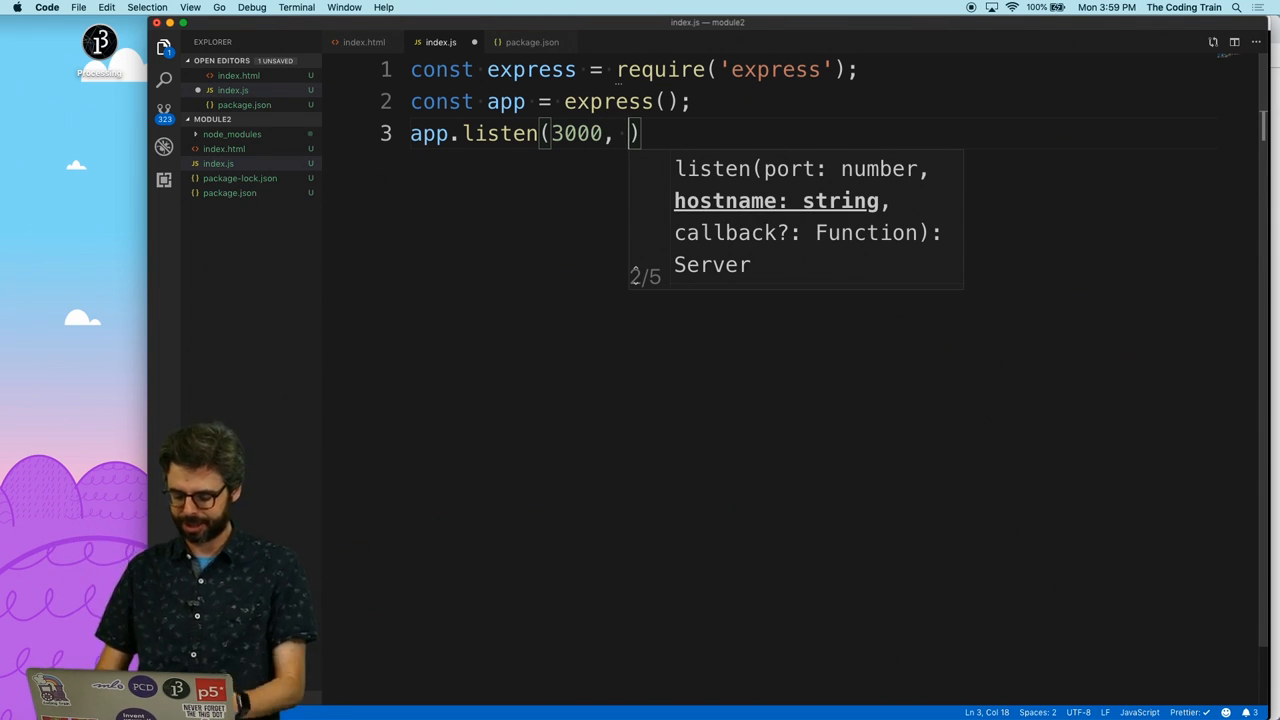
type("() => console.log('")
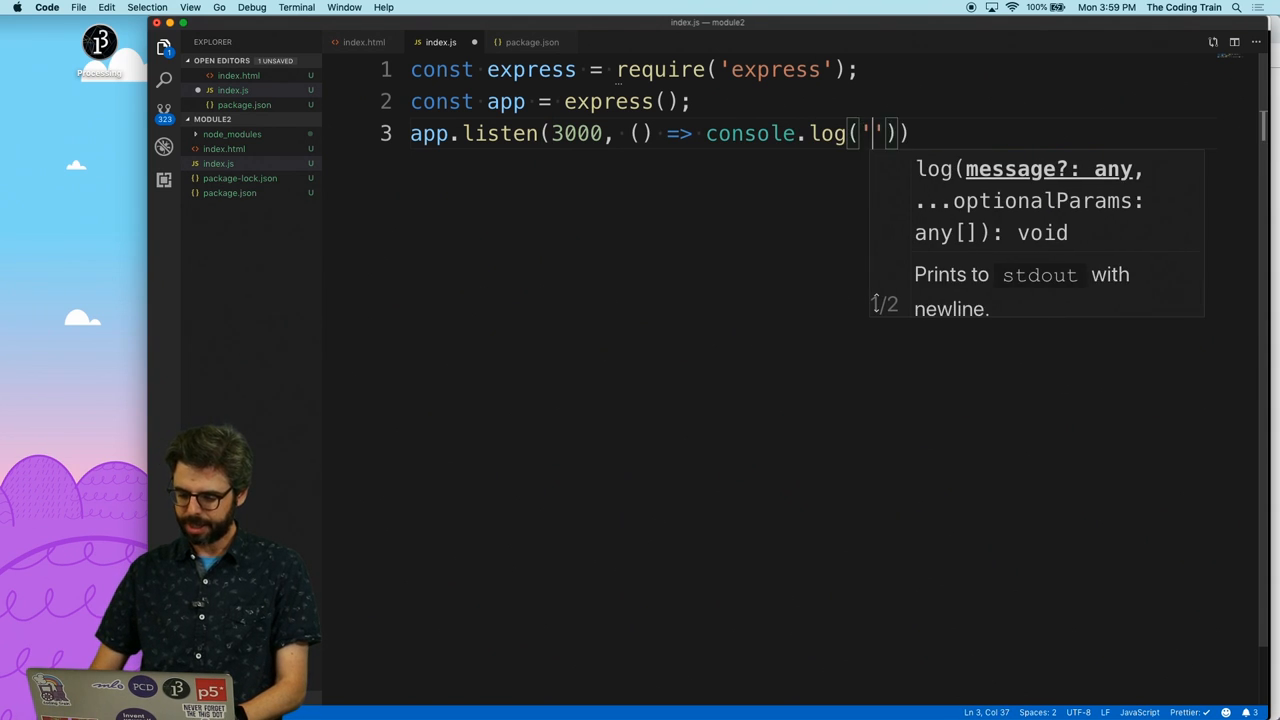
type("listening at 3000")
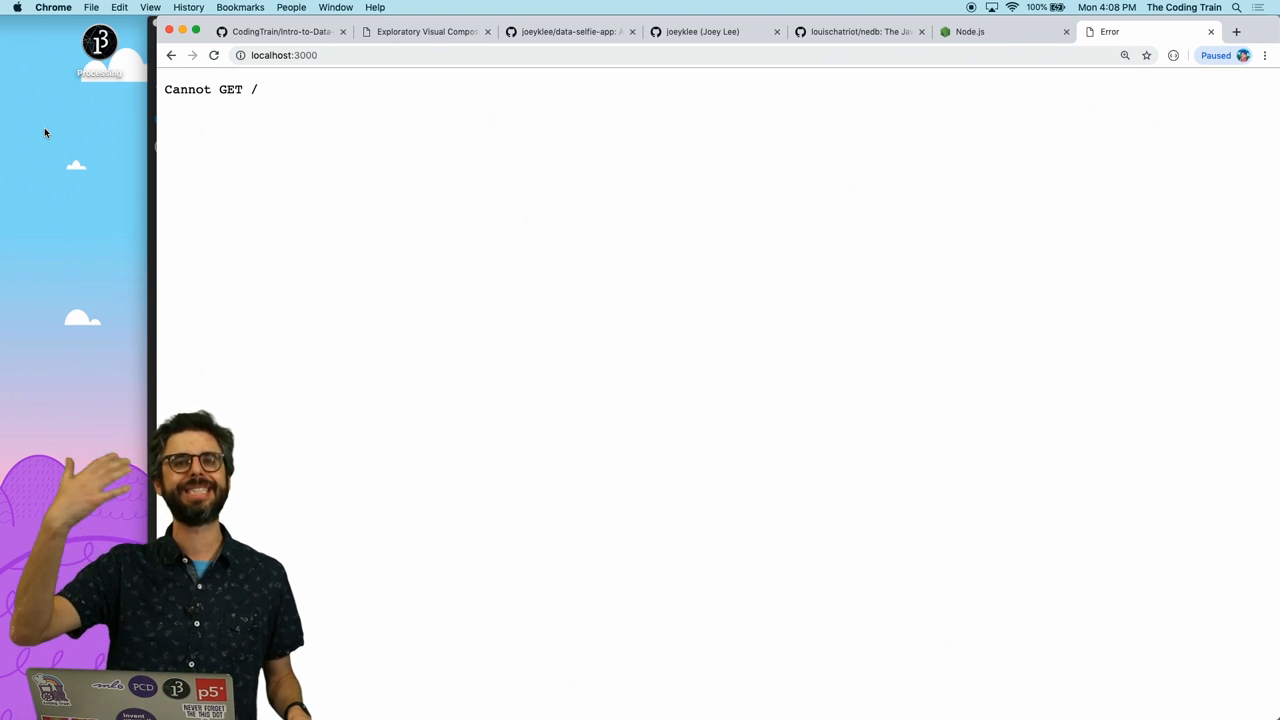
Step: Add app.use(express.static('public')) to index.js and save it
key("cmd+tab")
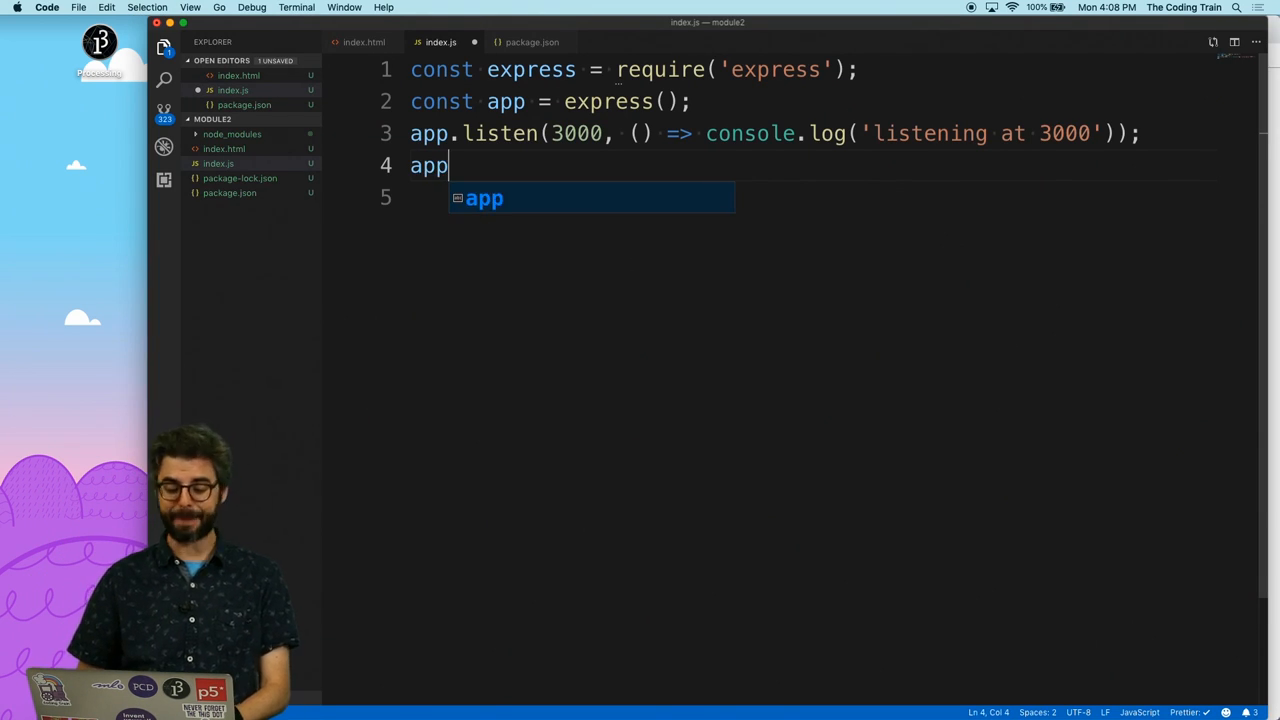
type(".use(express.static(")
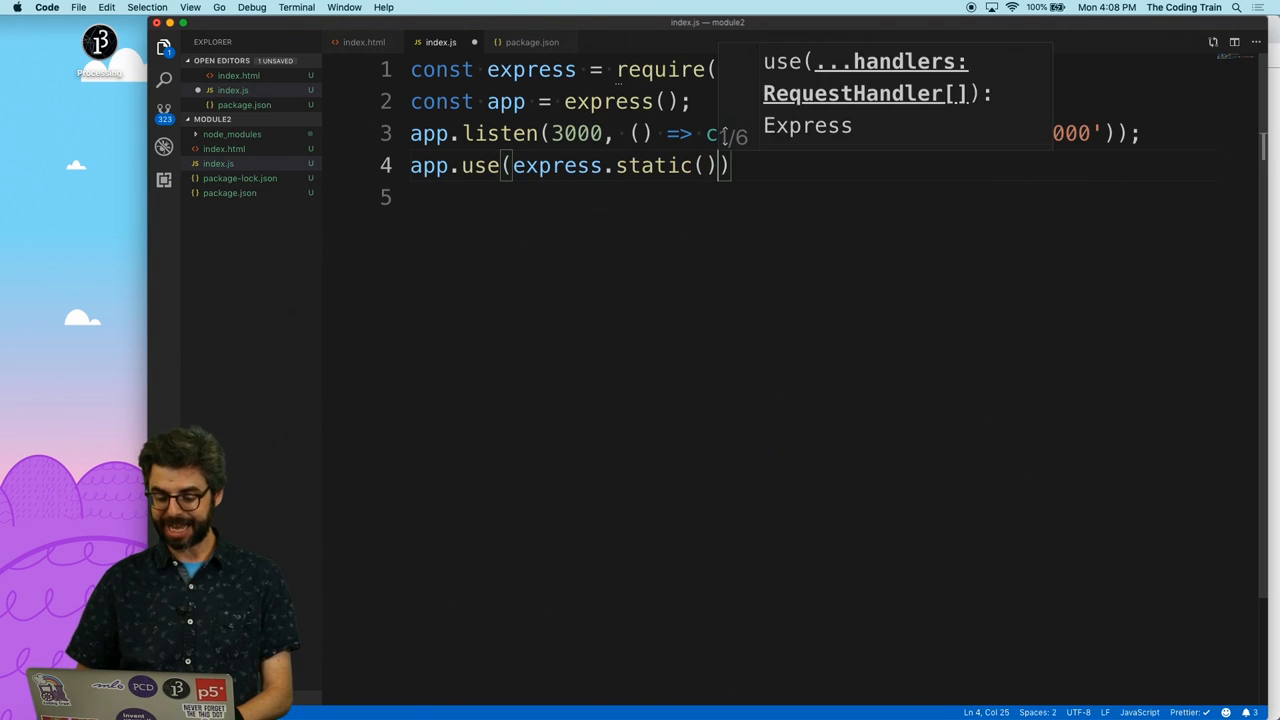
key("cmd+s")
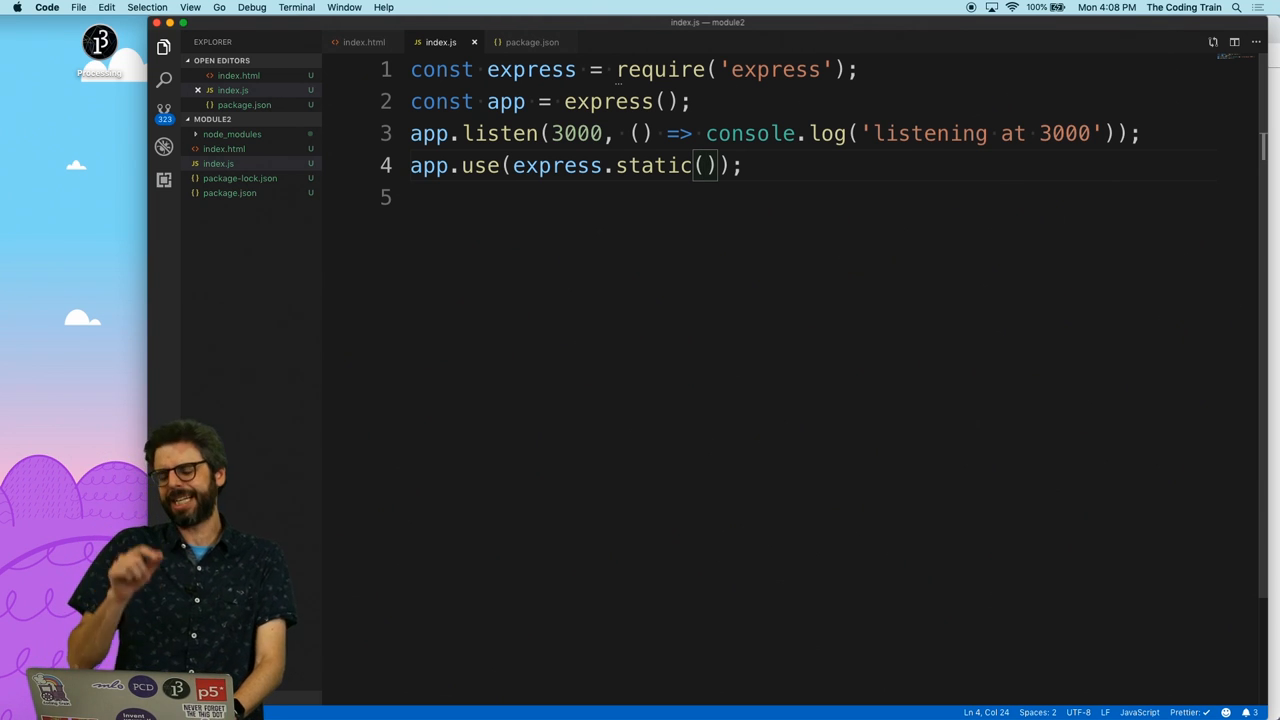
type("'pub")
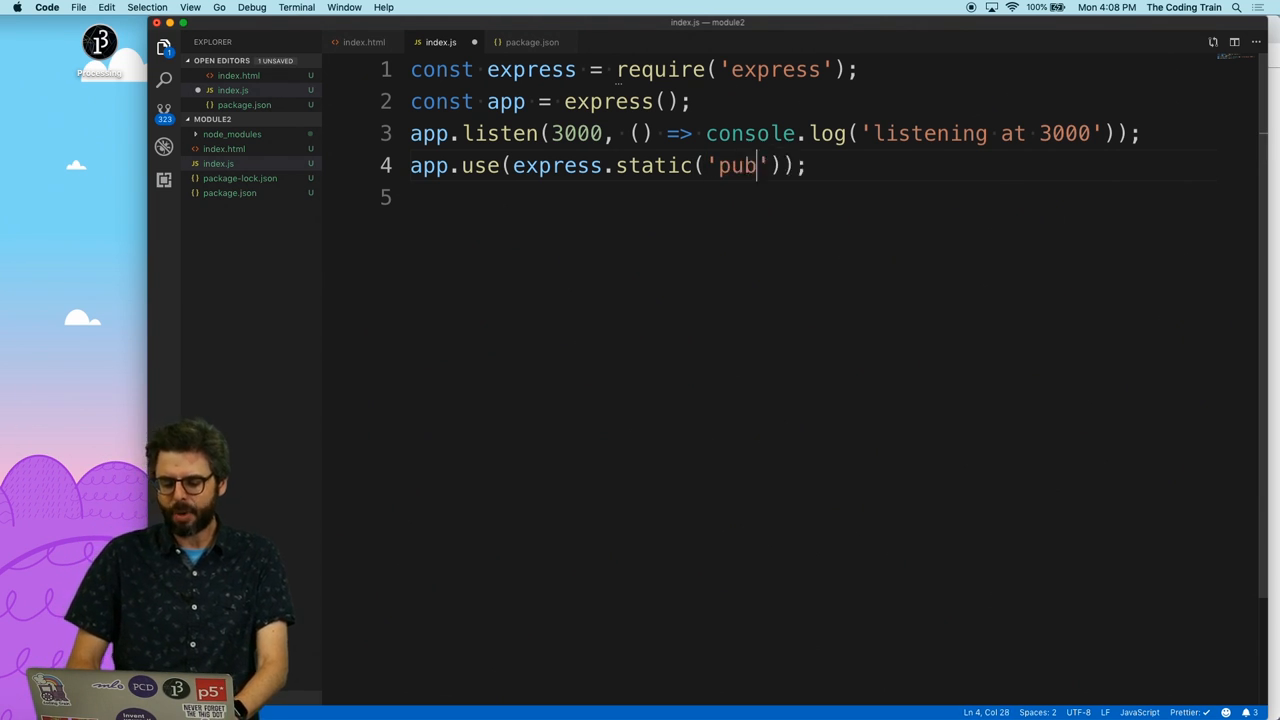
type("lic")
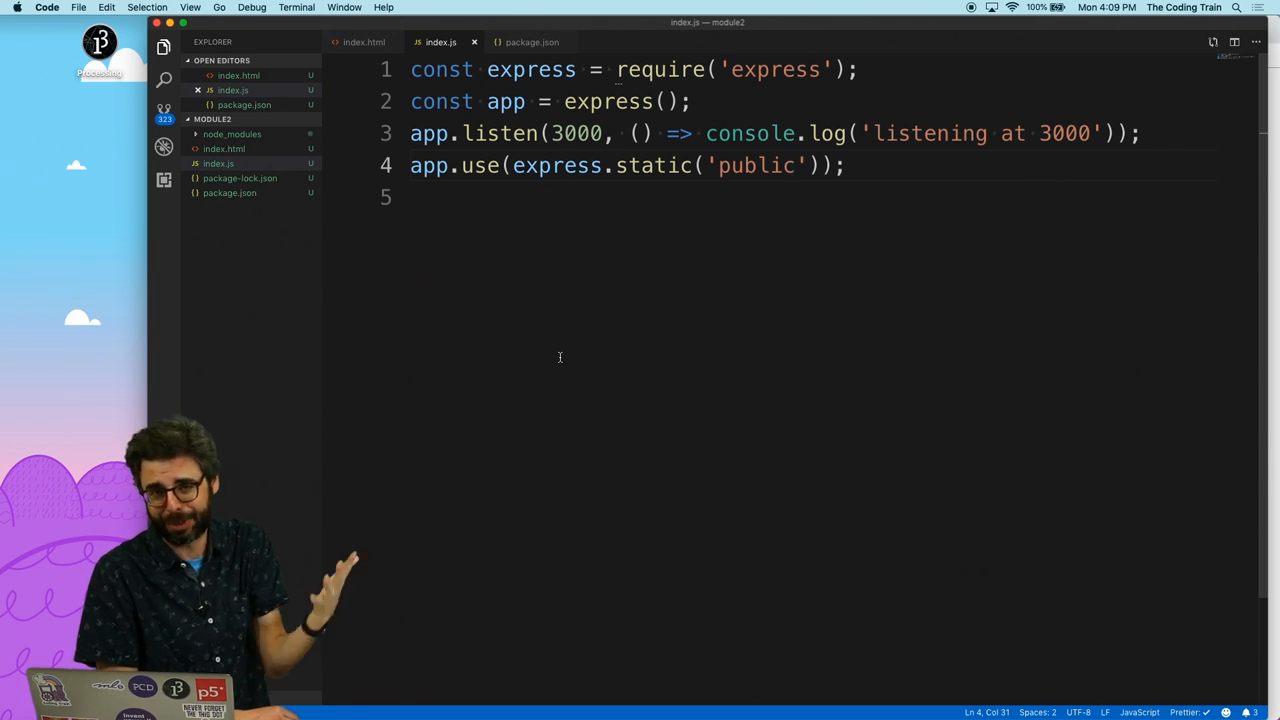
Step: Stop the running server in iTerm2 and rerun node index.js
key("cmd+tab")
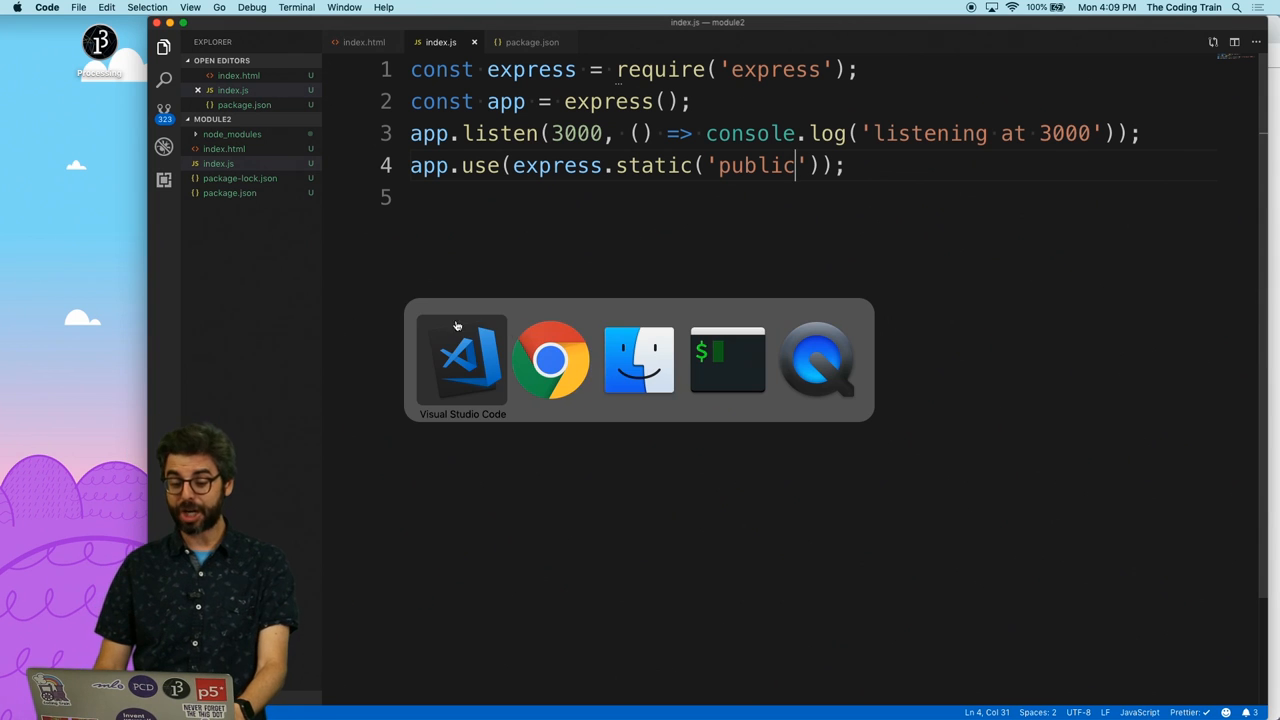
left_click(638, 358)
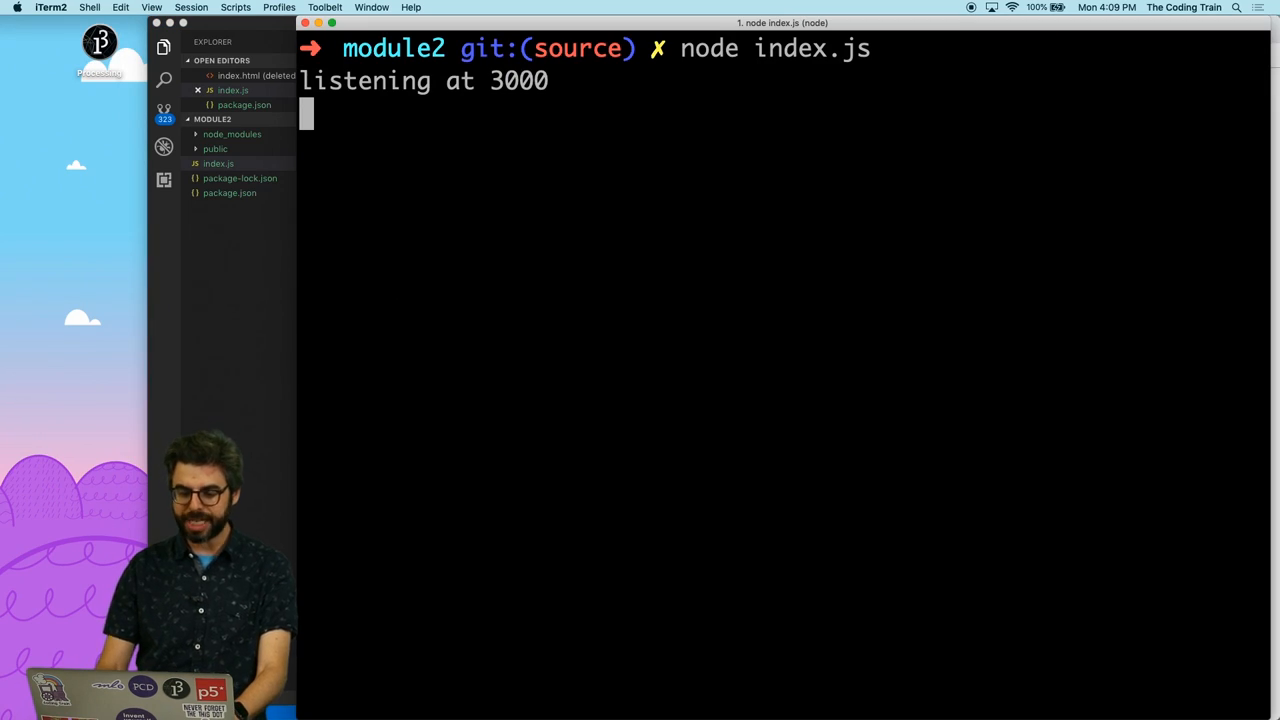
key("ctrl+c")
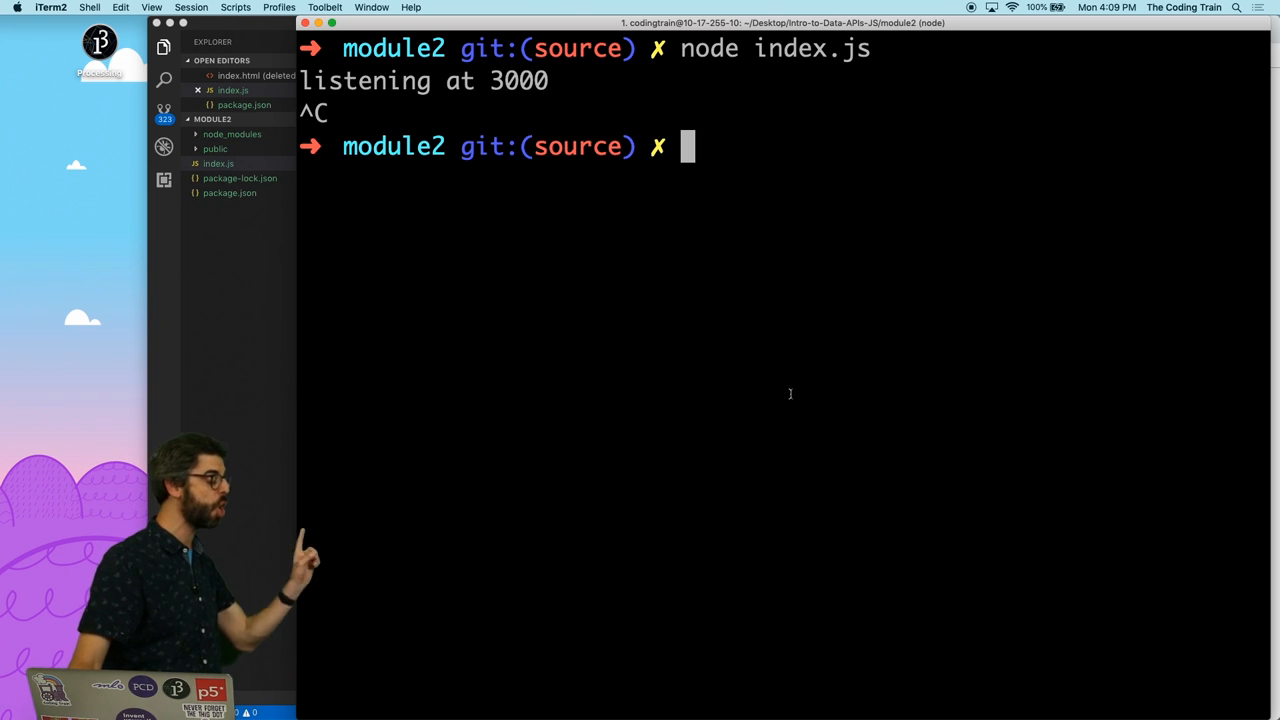
type("node index.js")
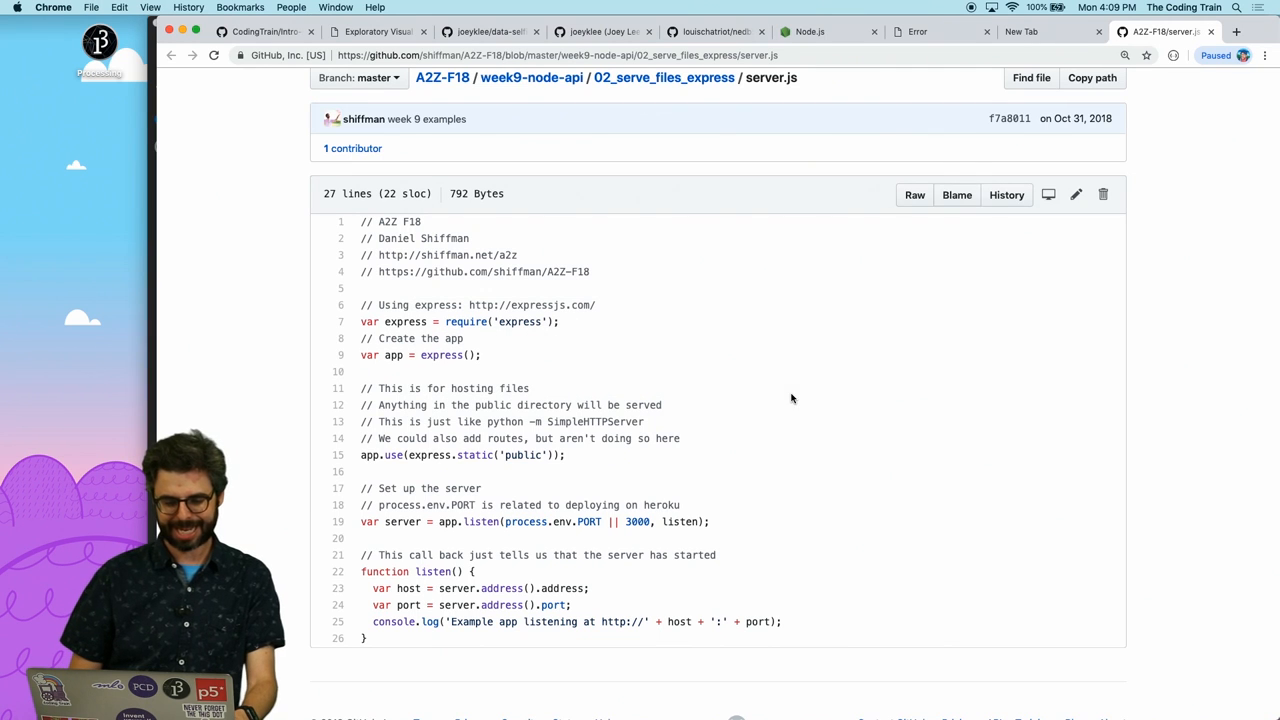
Step: Reload localhost:3000 in Chrome, which still shows 'Cannot GET /'
left_click(917, 31)
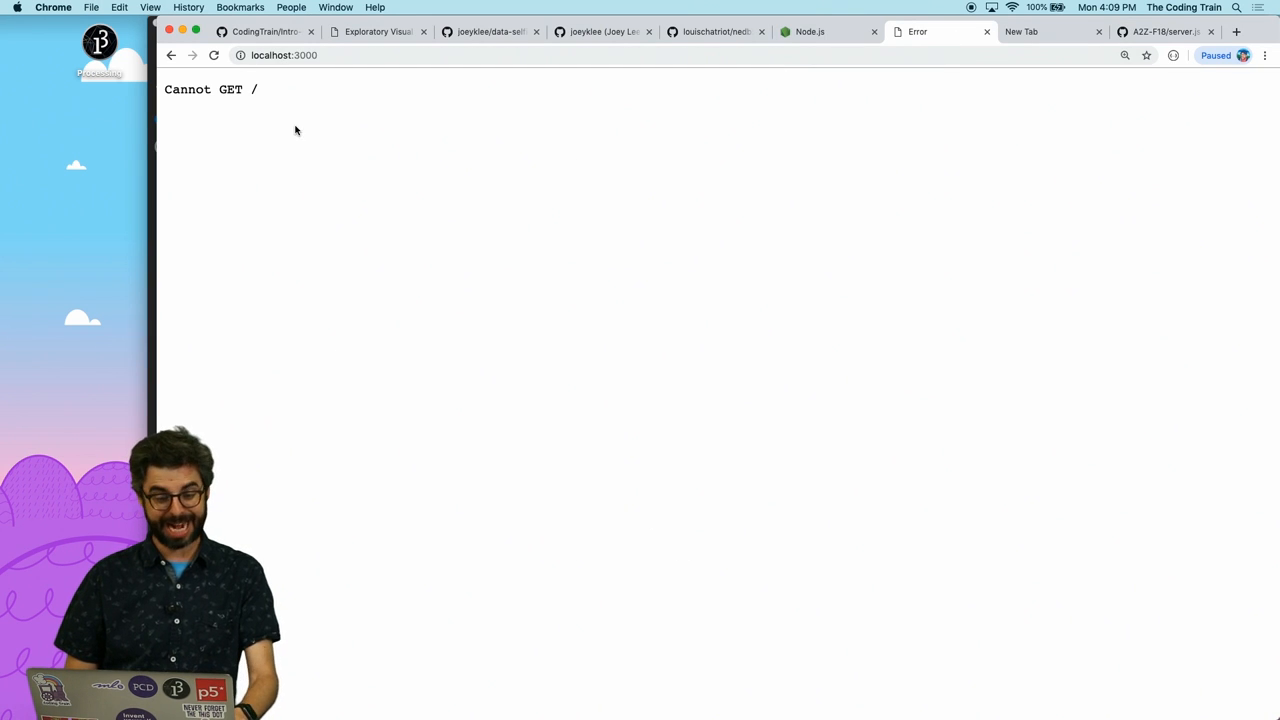
left_click(213, 55)
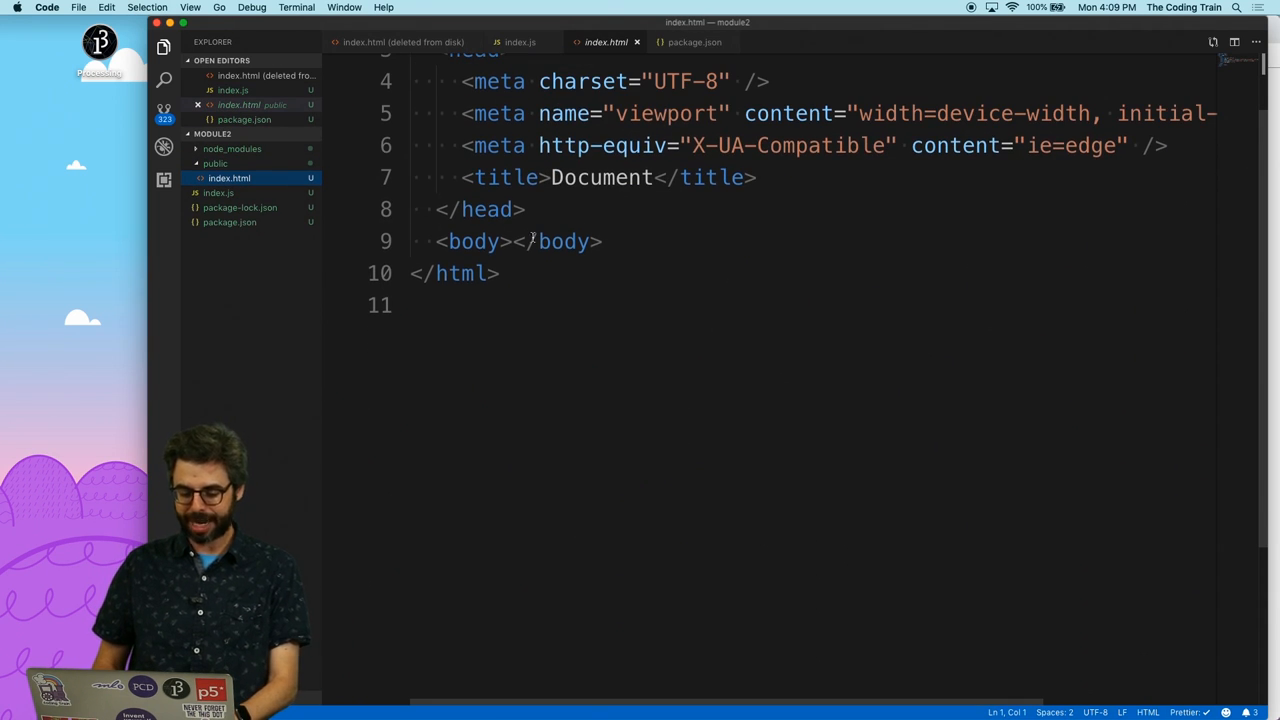
Step: Add an <h1>Data Selfie App</h1> heading and a <p>Hello!</p> paragraph to public/index.html
type("<")
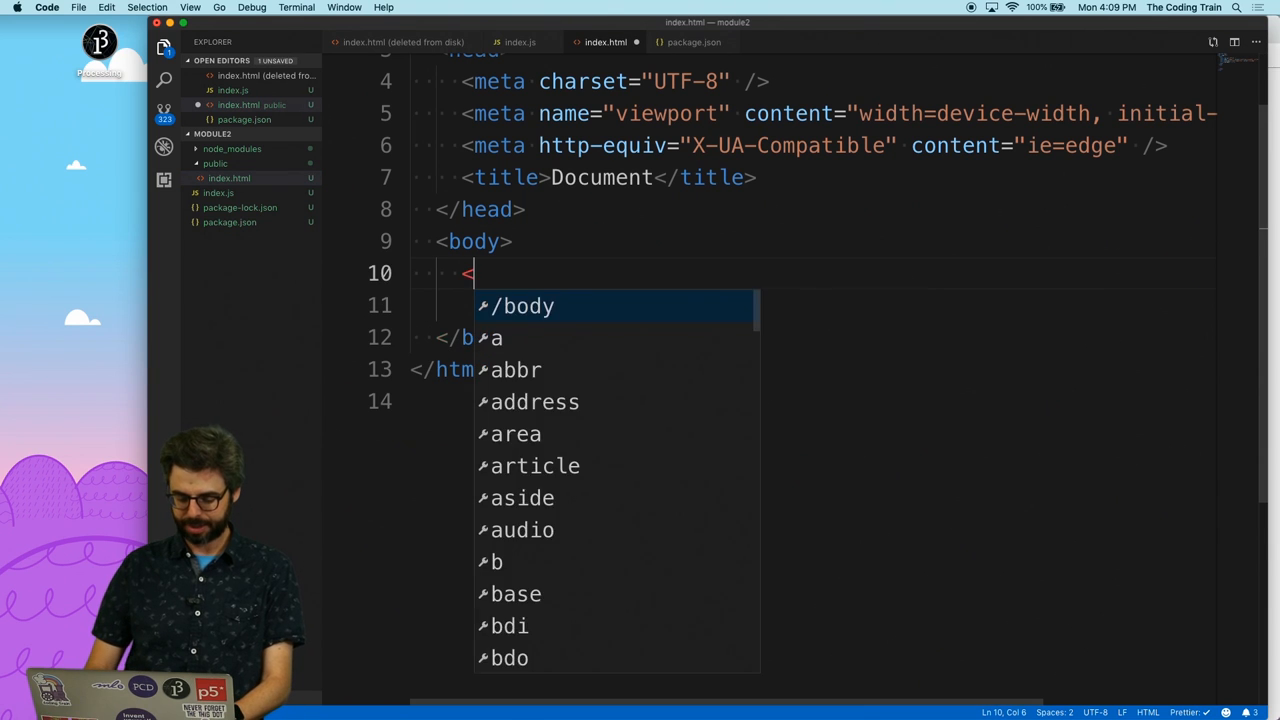
type("h1>Data Selfie</h1>")
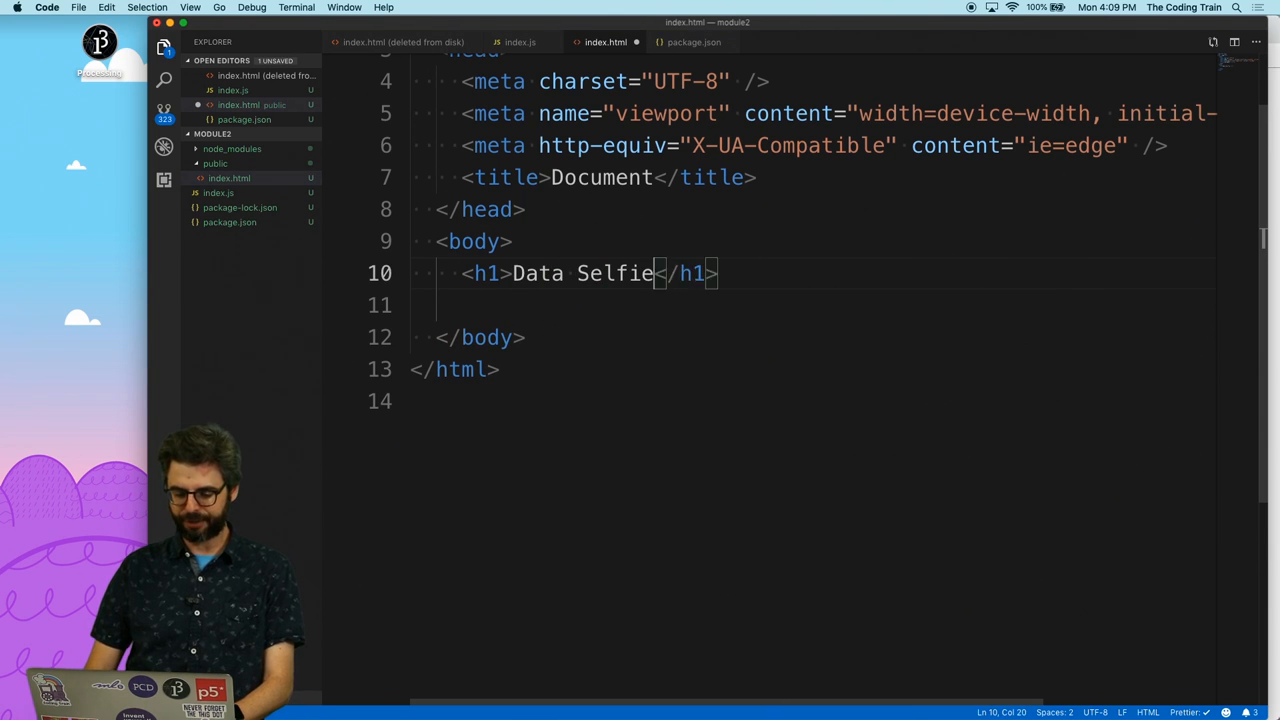
type("App")
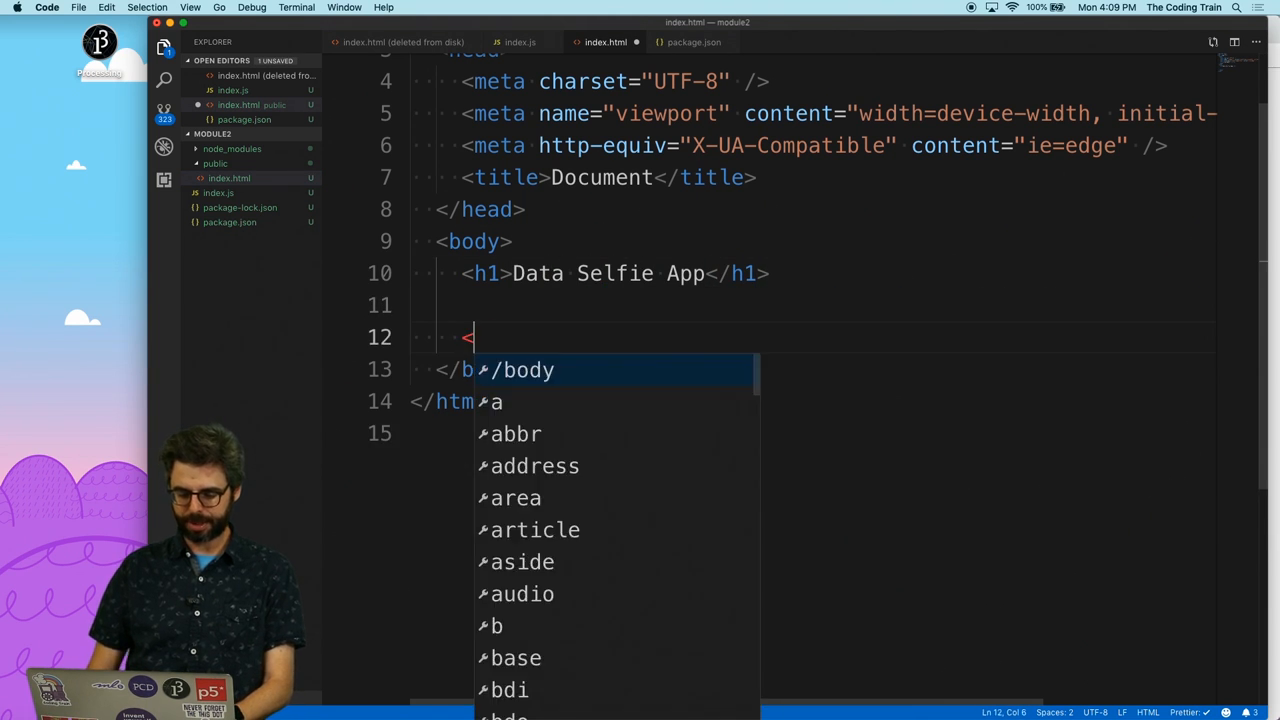
type("p>Hello!</p>")
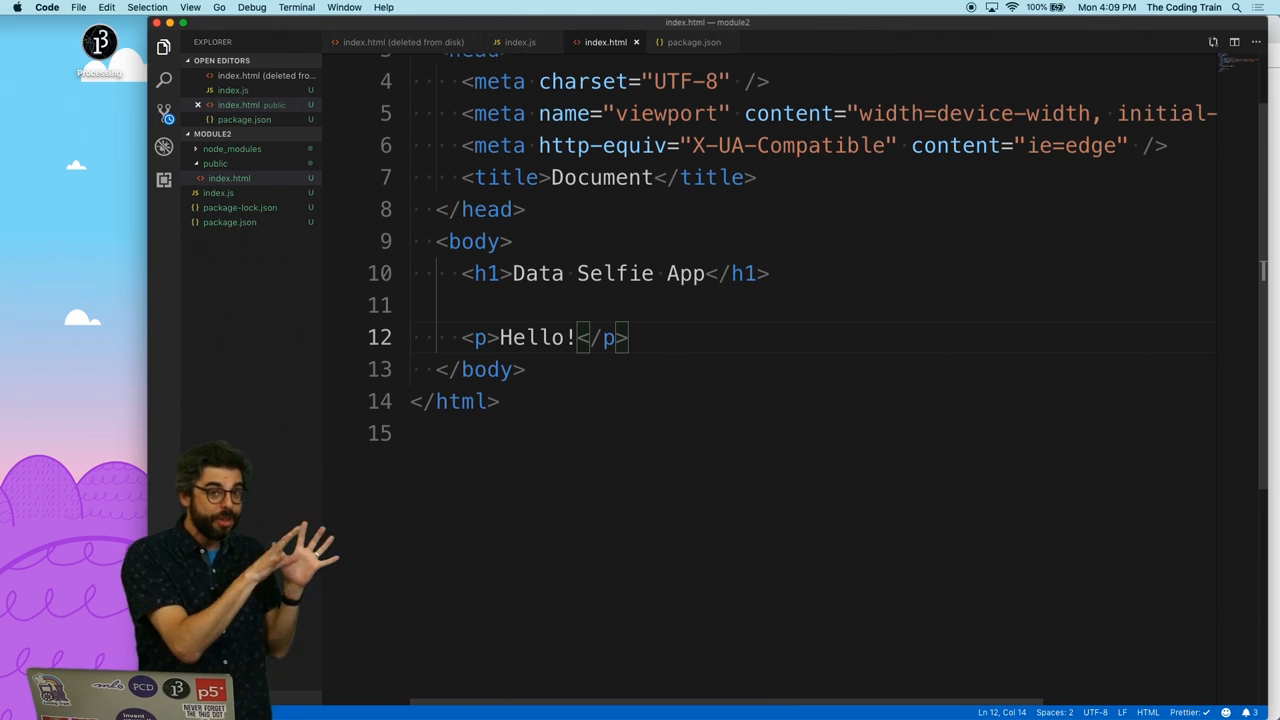
key("cmd+tab")
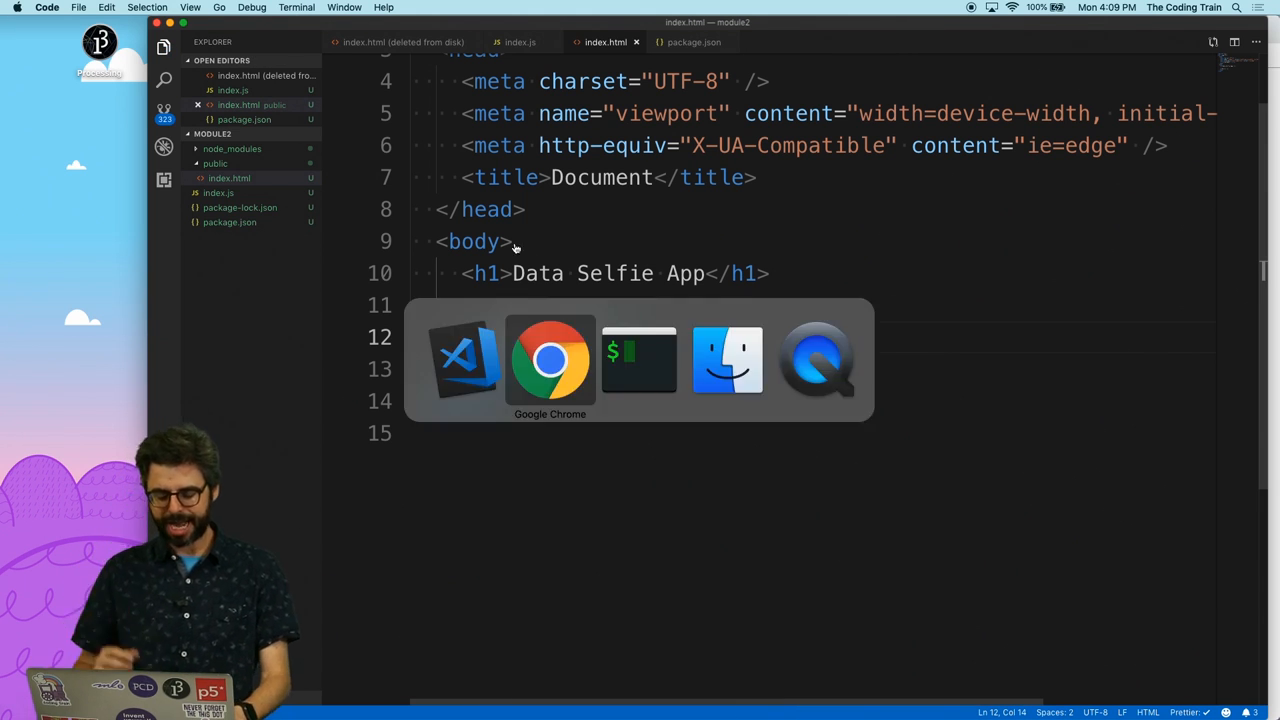
Step: Load localhost:3000/index.html to see the Data Selfie App heading and Hello! paragraph
left_click(550, 360)
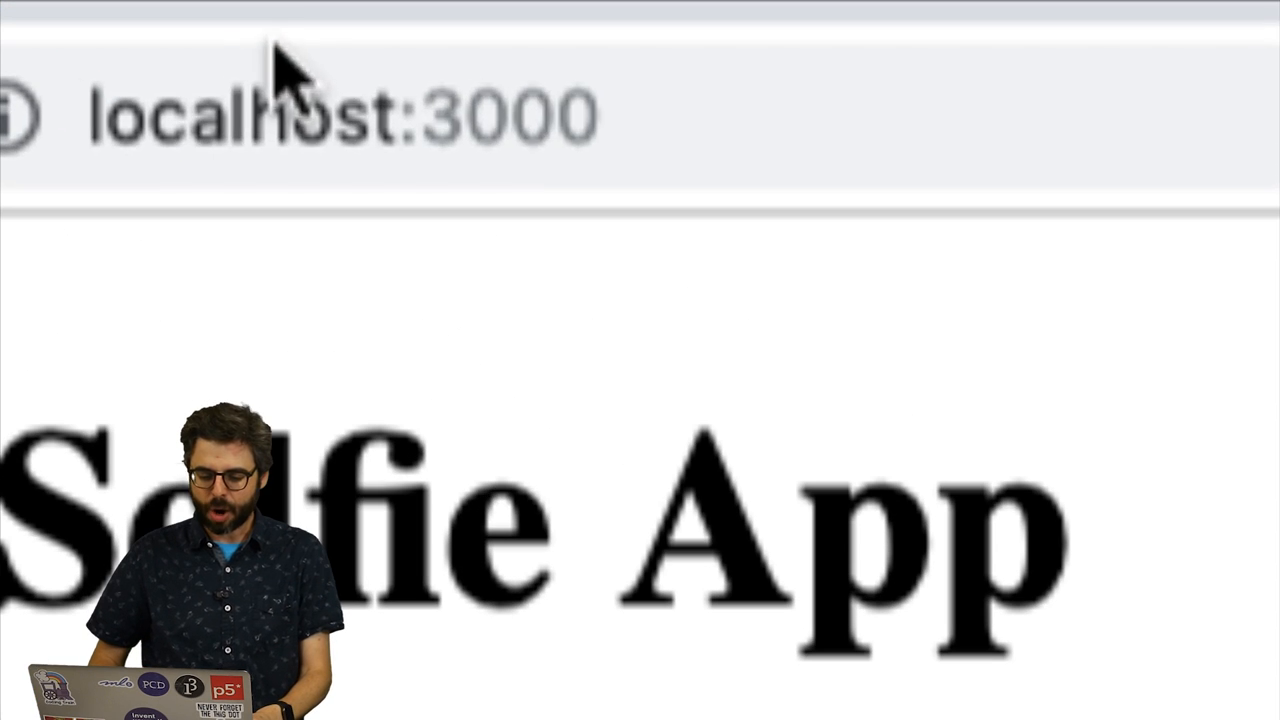
type("/index.n")
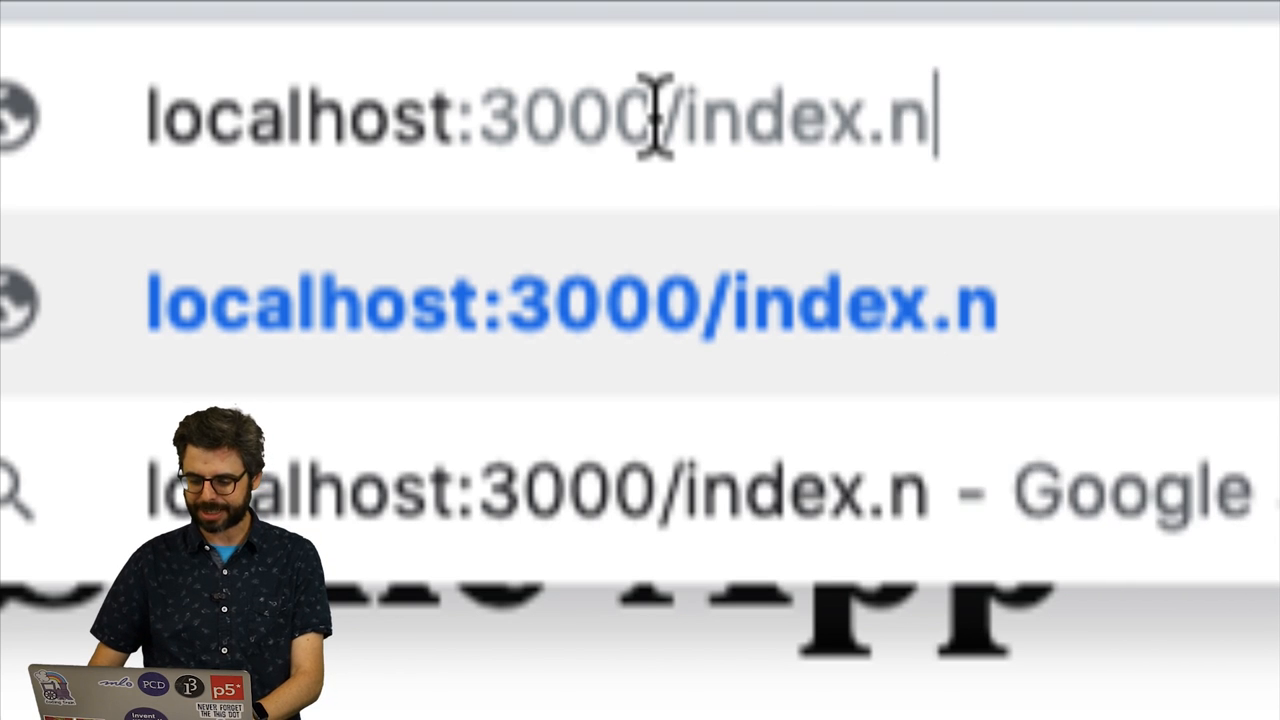
type("tml")
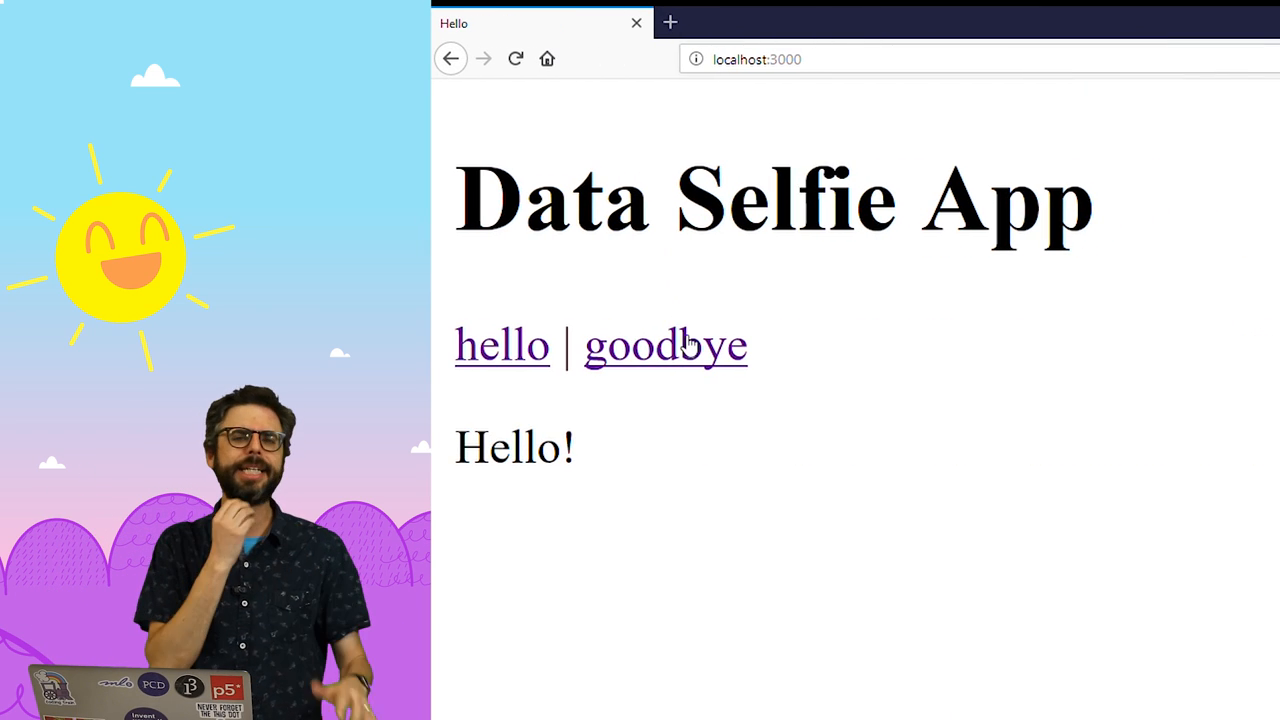
left_click(665, 345)
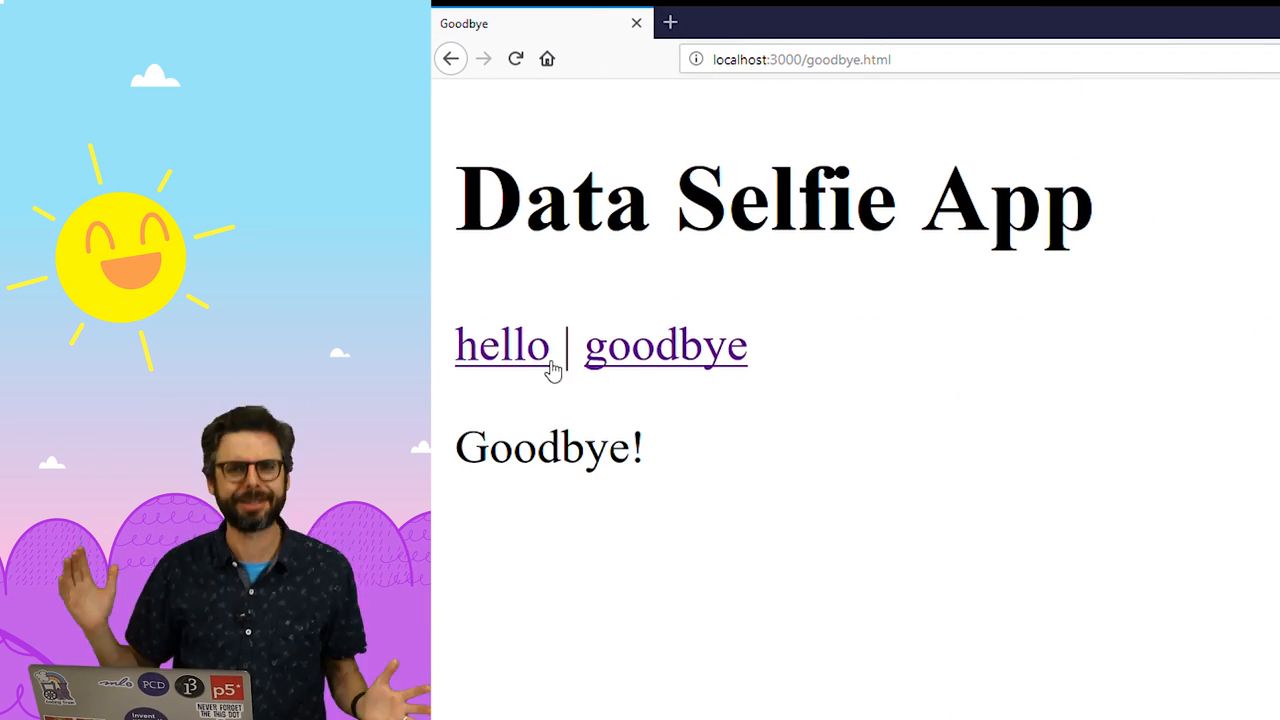
left_click(502, 345)
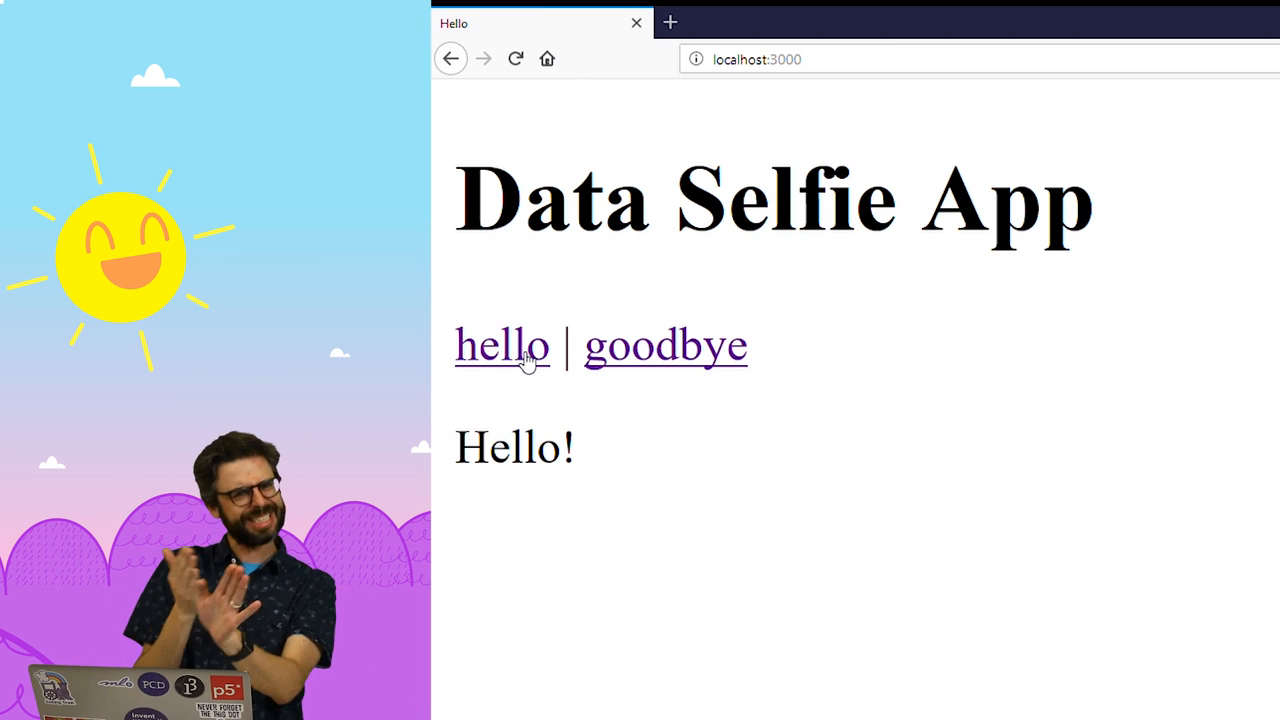
mouse_move(665, 363)
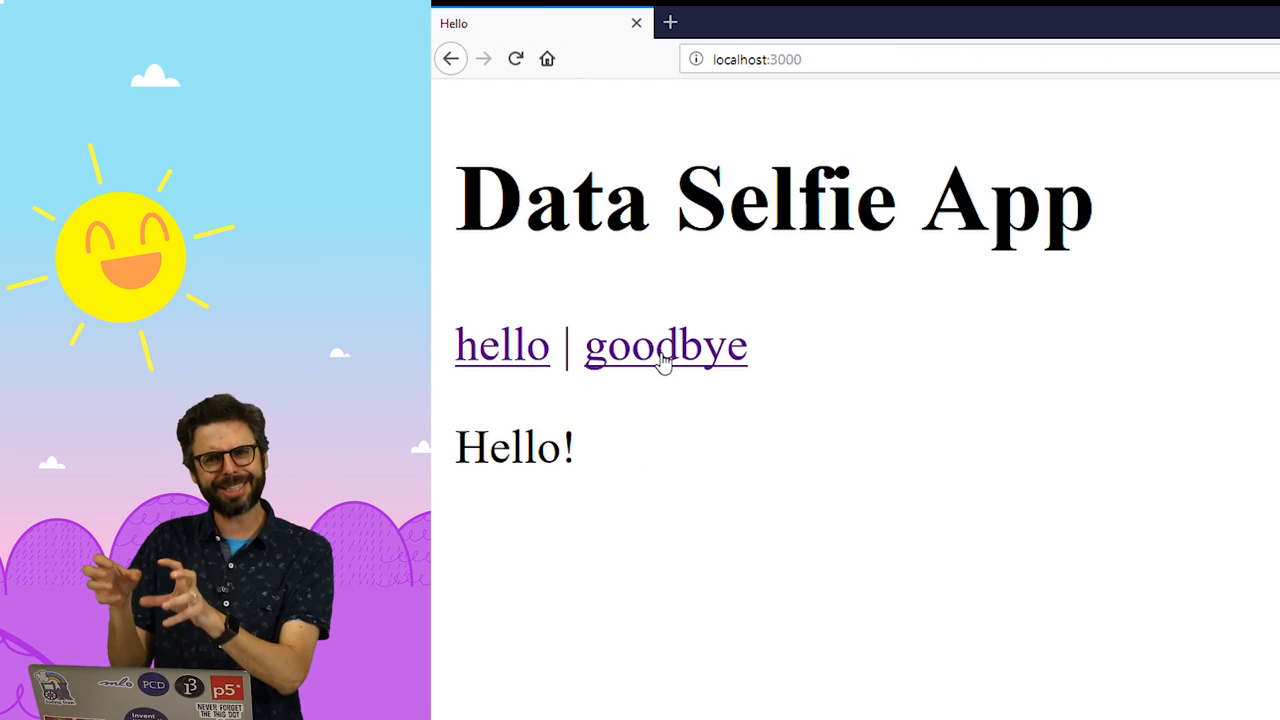
left_click(666, 345)
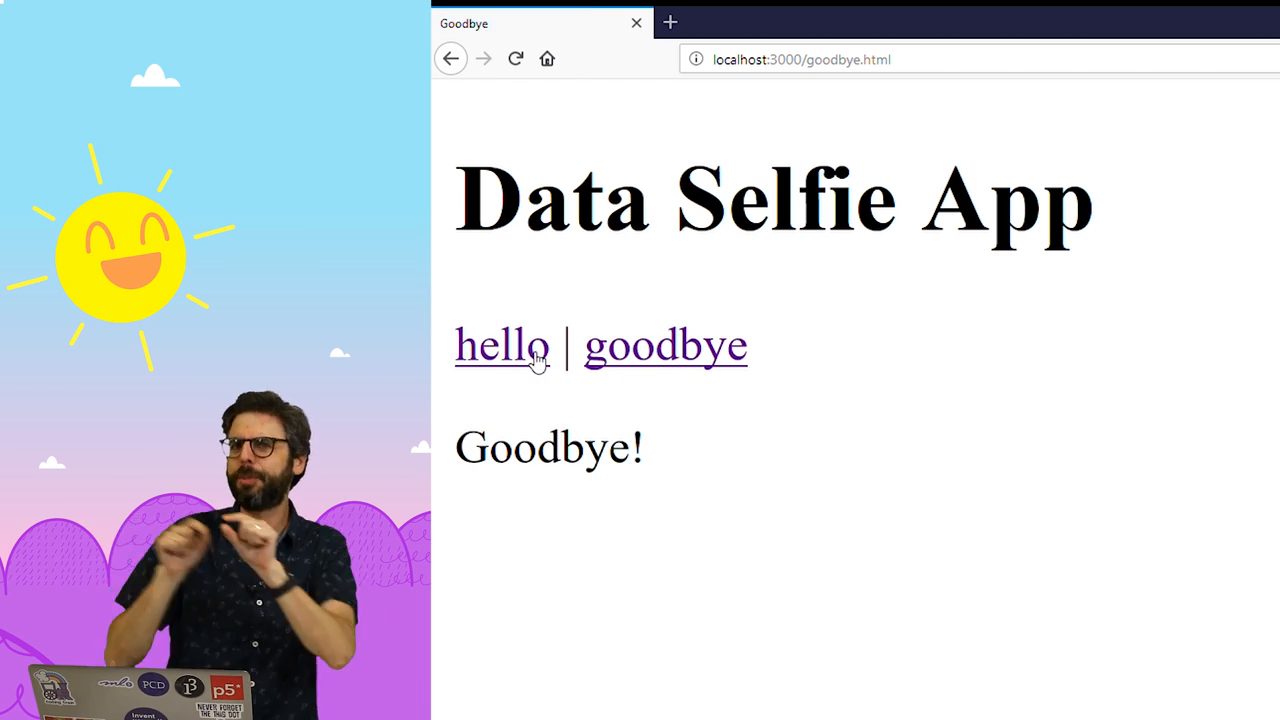
left_click(502, 345)
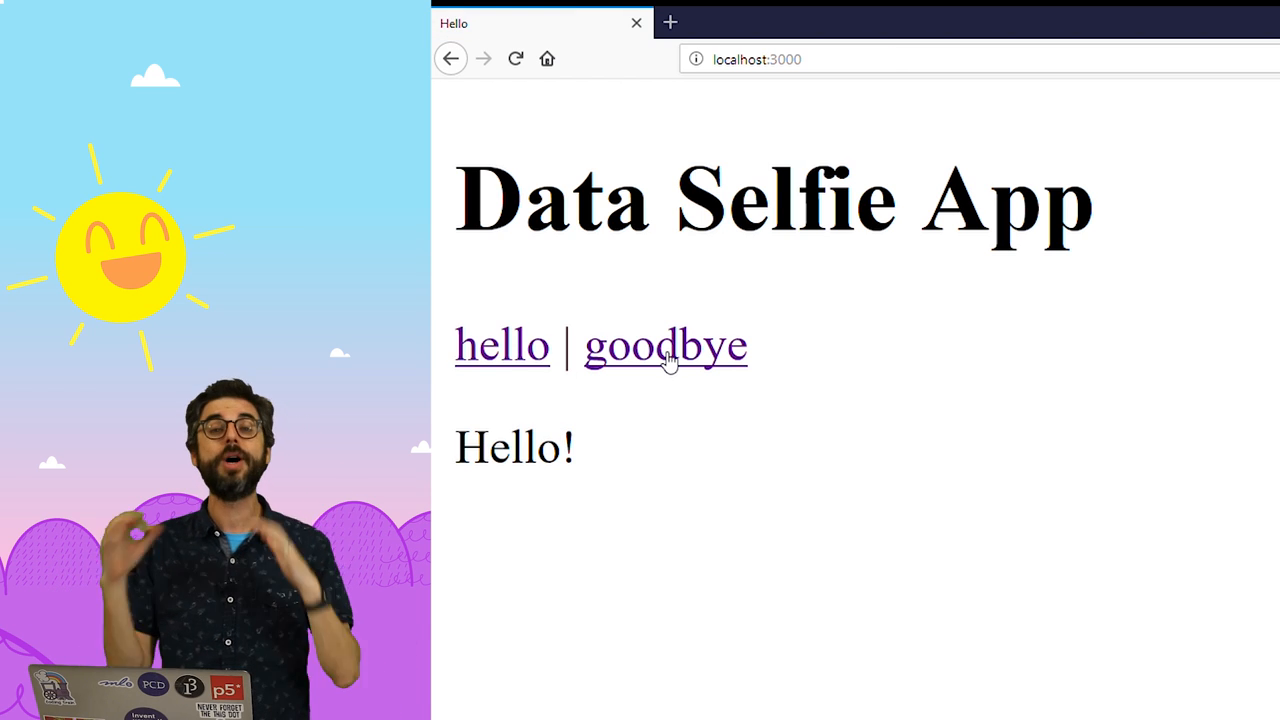